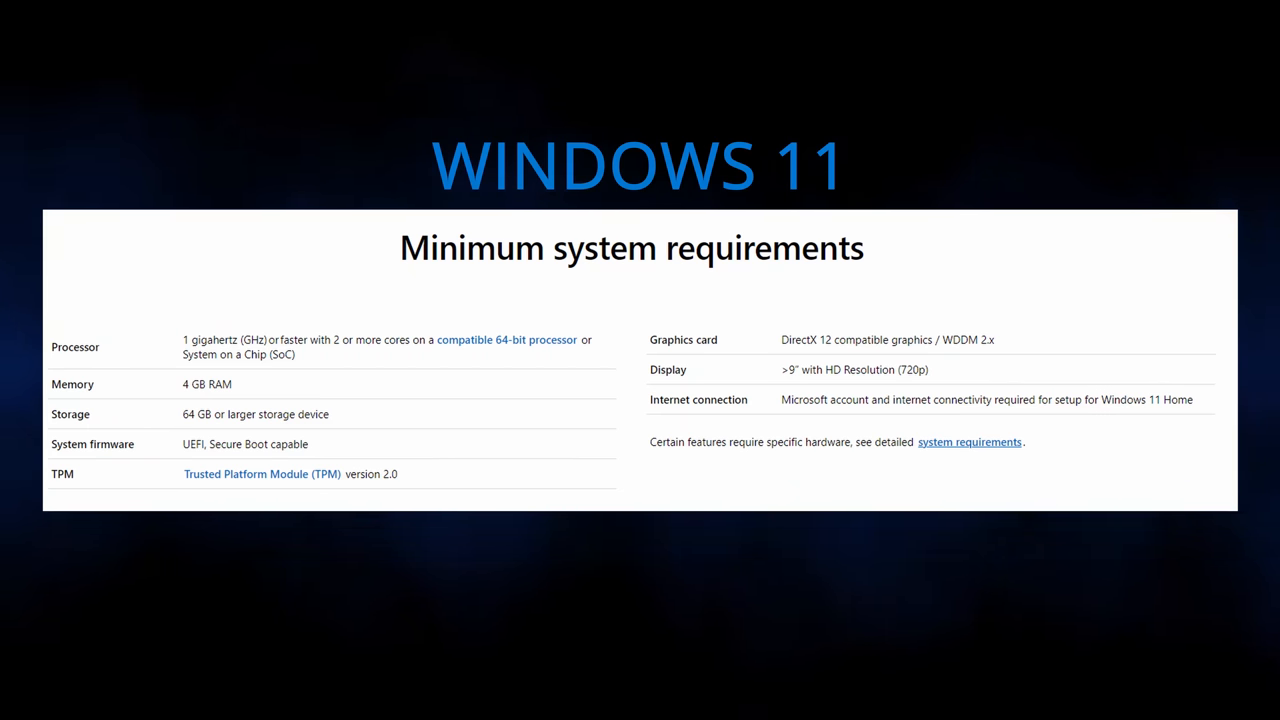
# Step: Scroll the Windows 11 page to Minimum system requirements and briefly highlight the table rows
pyautogui.scroll(3)
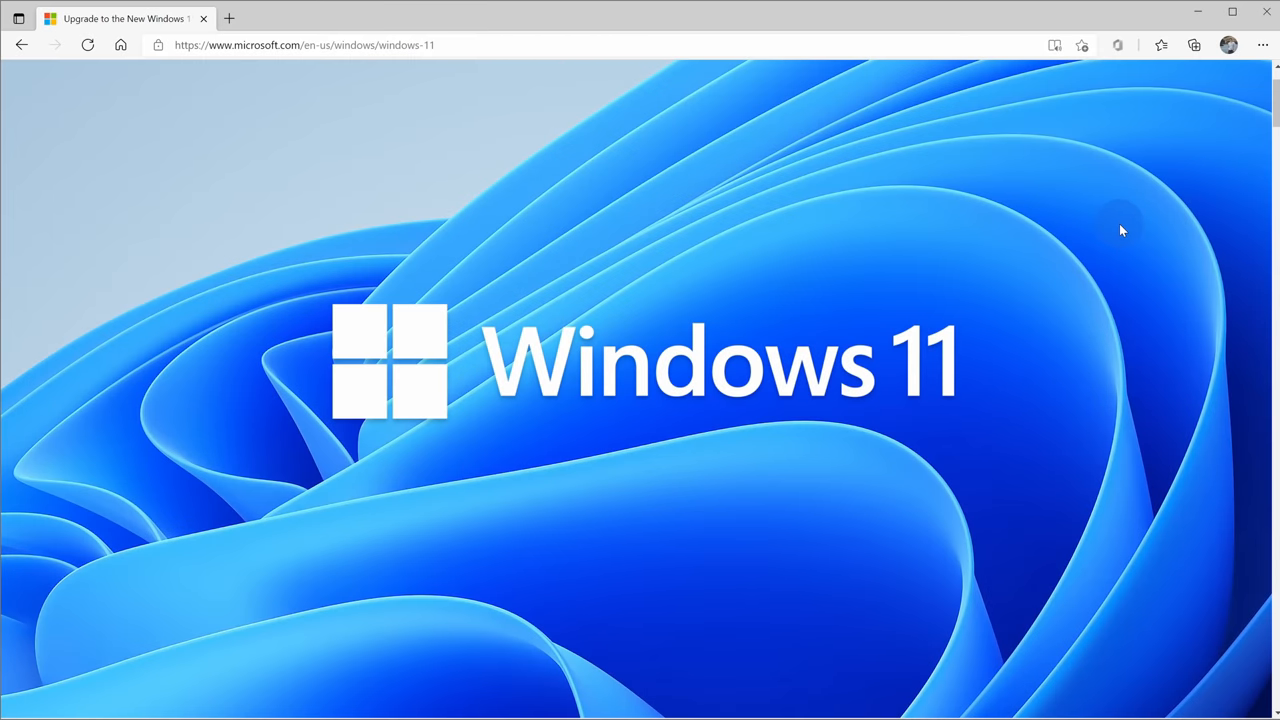
pyautogui.moveTo(1150, 207)
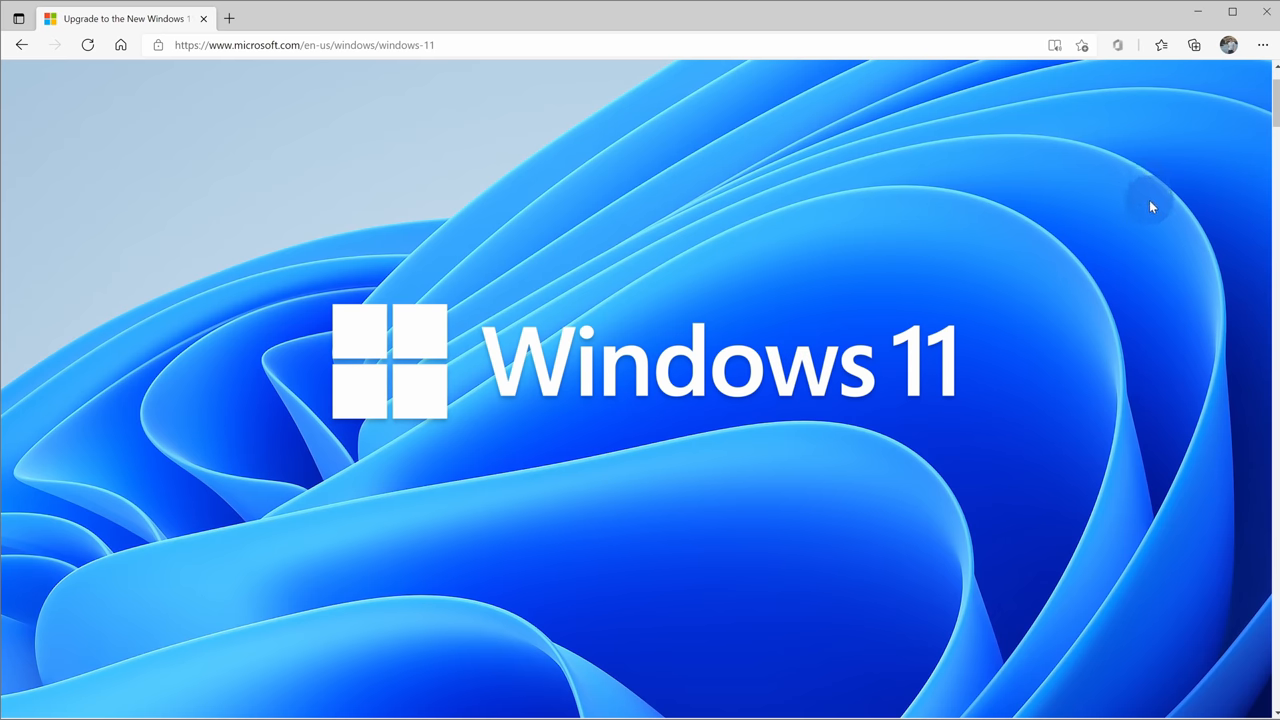
pyautogui.moveTo(1265, 108)
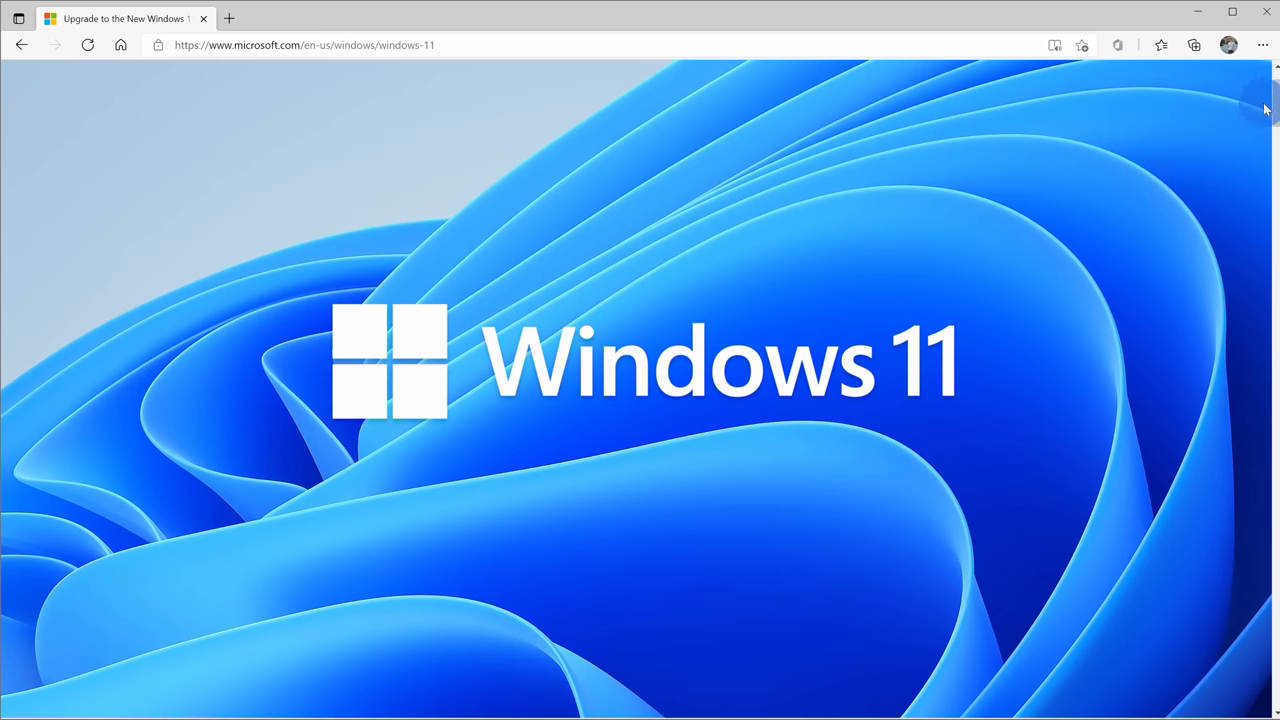
pyautogui.moveTo(1270, 100)
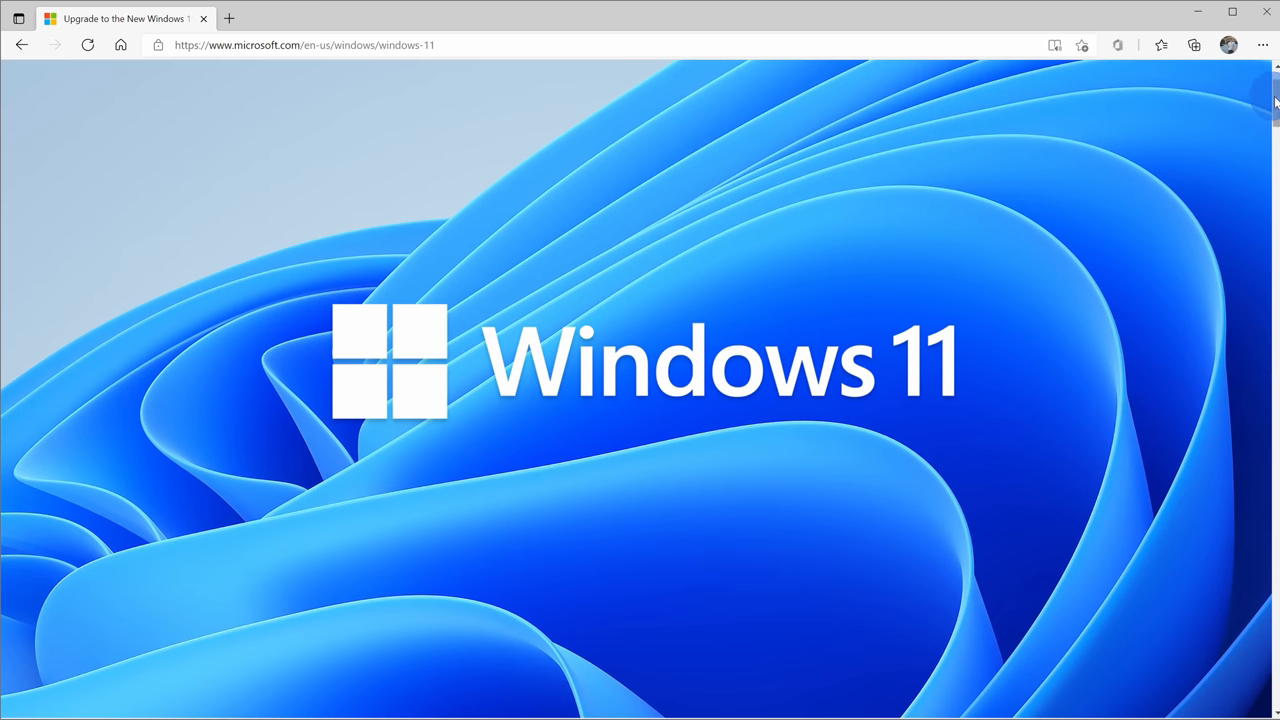
pyautogui.scroll(-3)
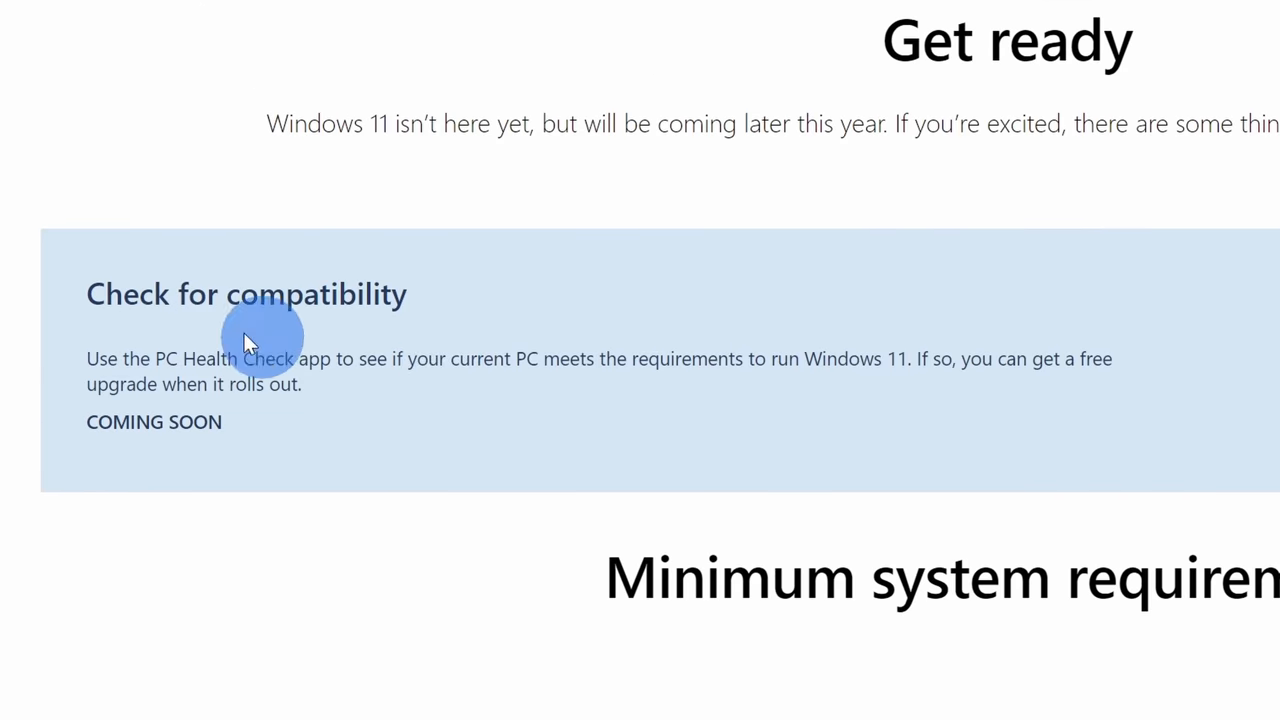
pyautogui.moveTo(95, 421)
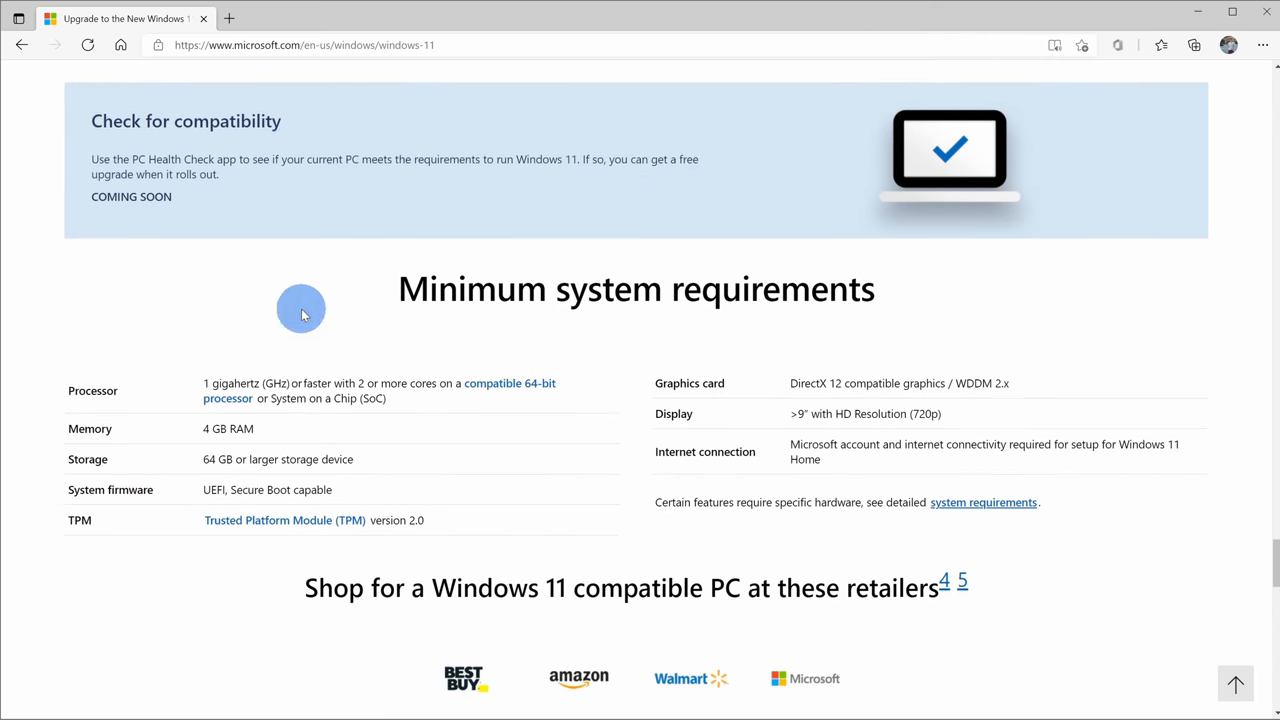
pyautogui.scroll(-3)
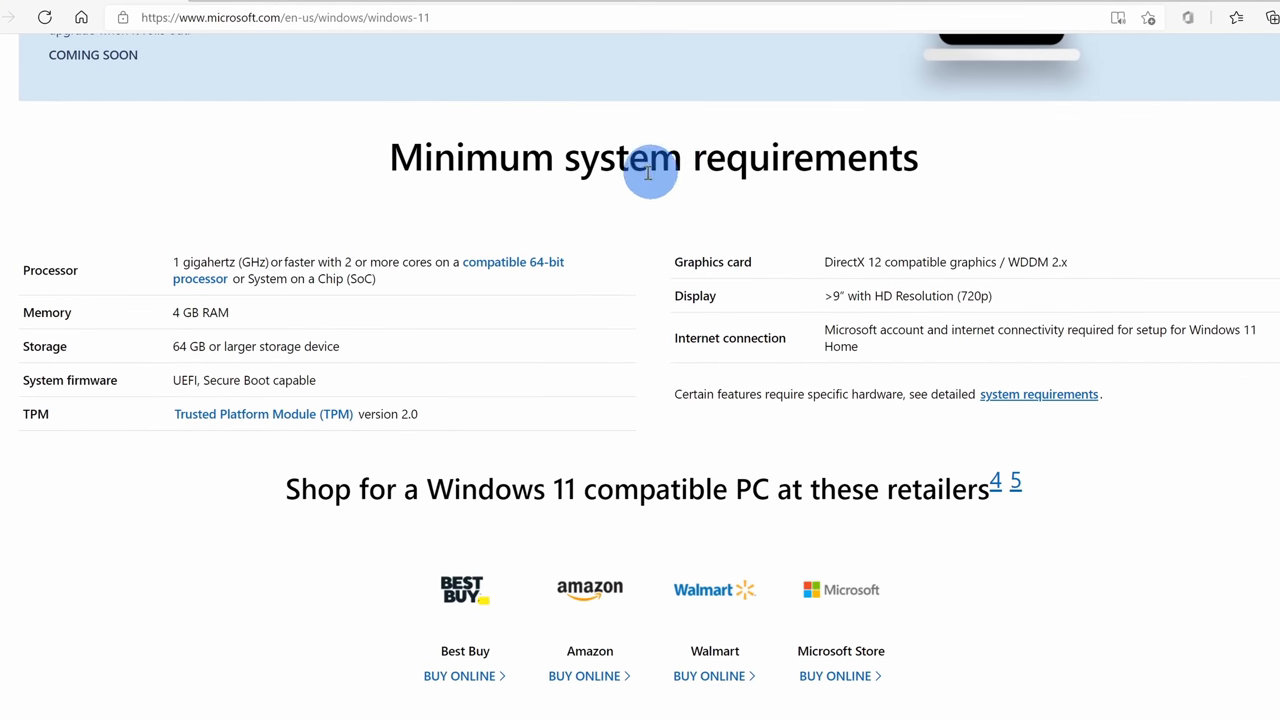
pyautogui.moveTo(648, 170); pyautogui.dragTo(755, 310)
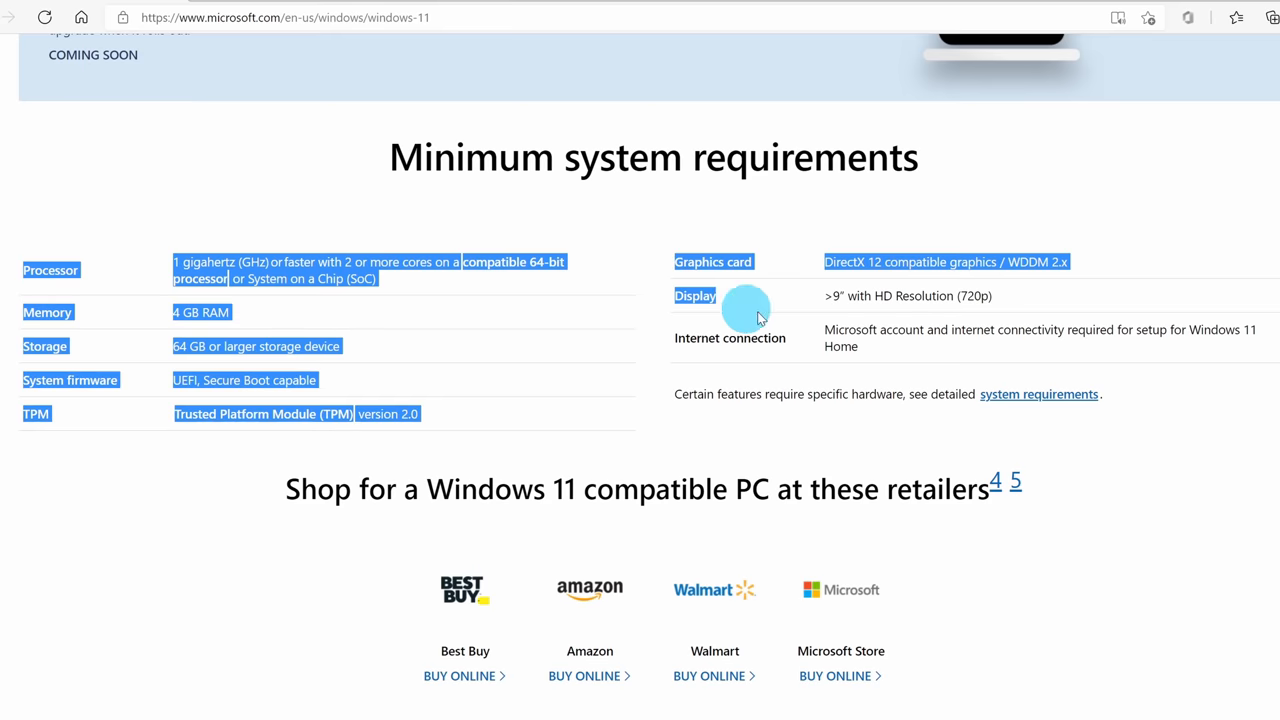
pyautogui.click(1150, 392)
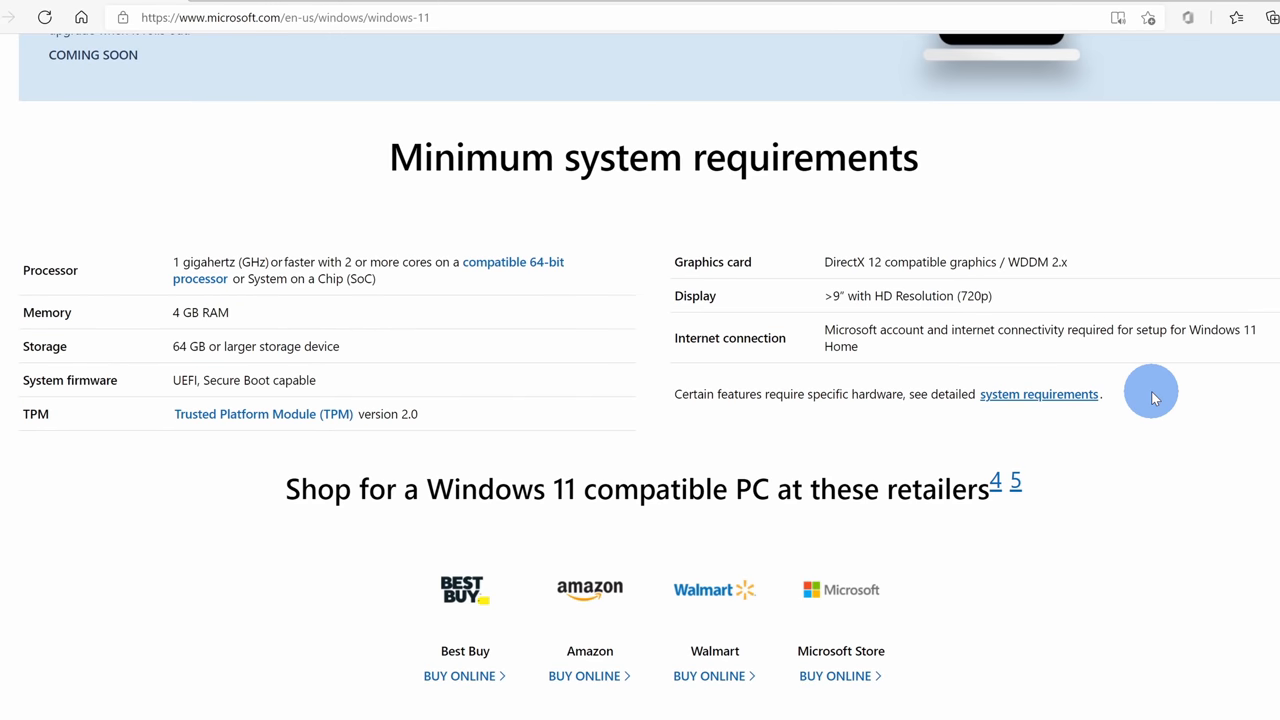
pyautogui.moveTo(783, 383)
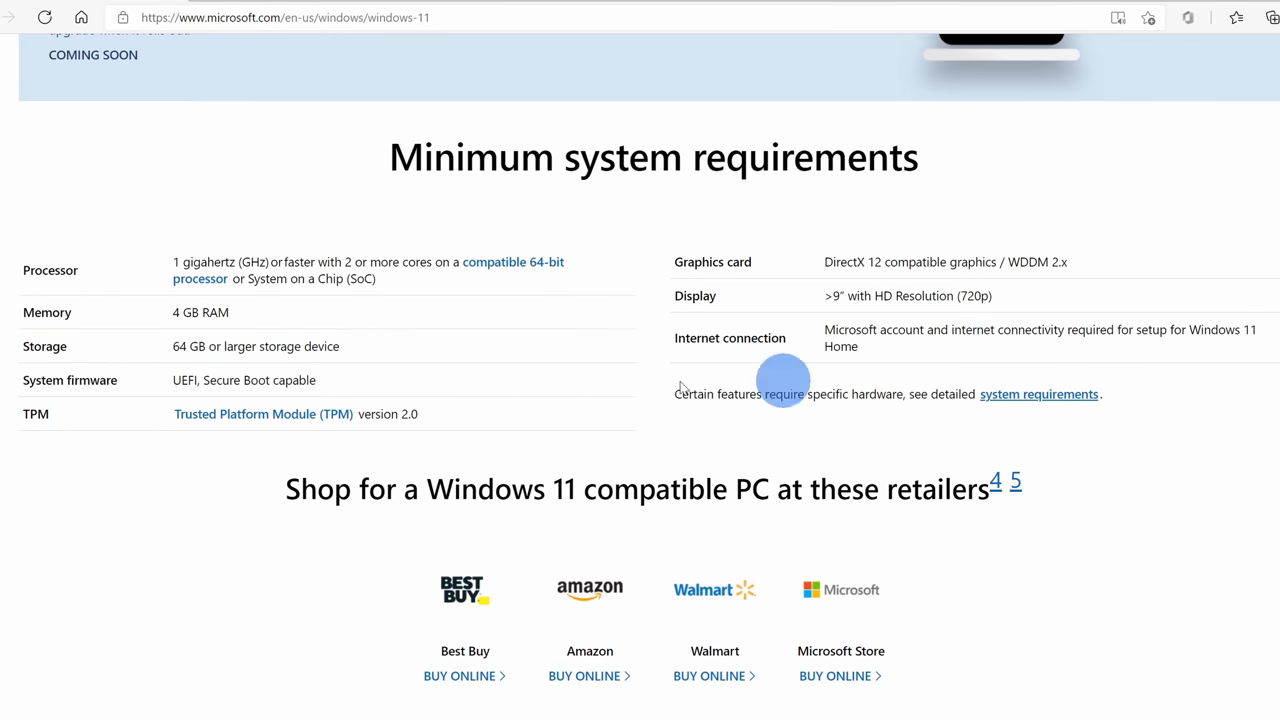
pyautogui.moveTo(113, 400)
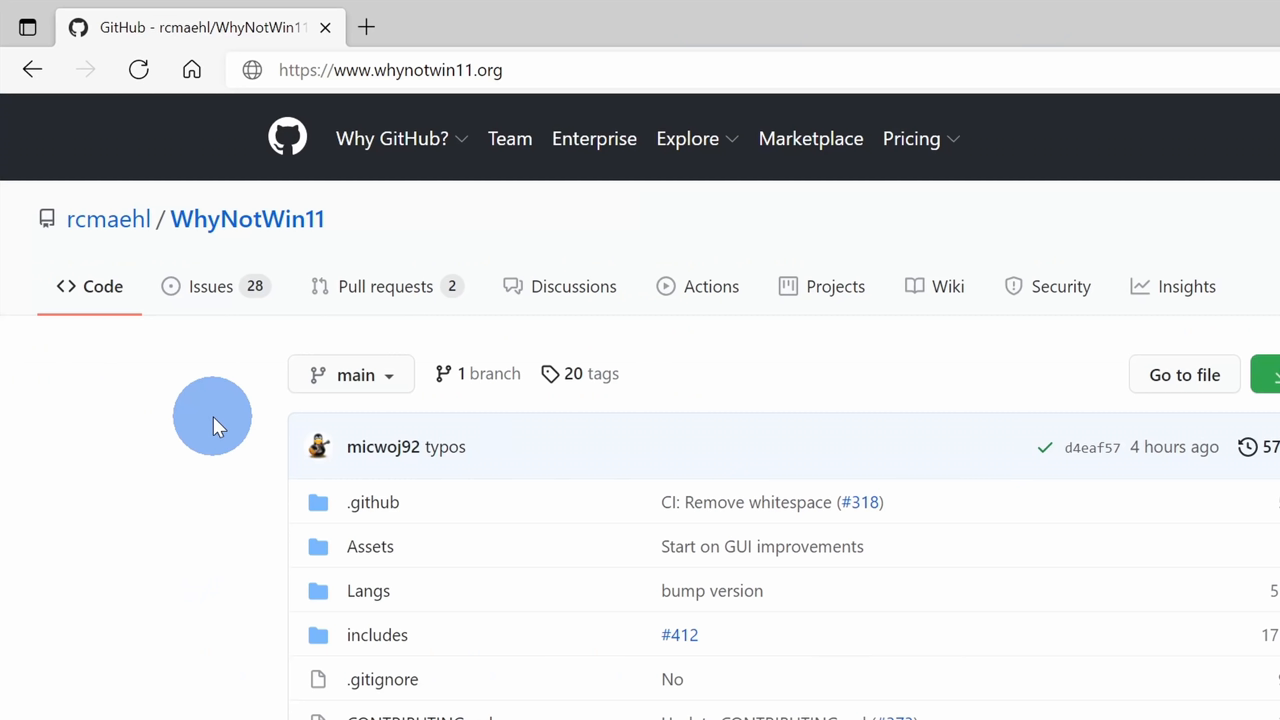
pyautogui.moveTo(357, 218)
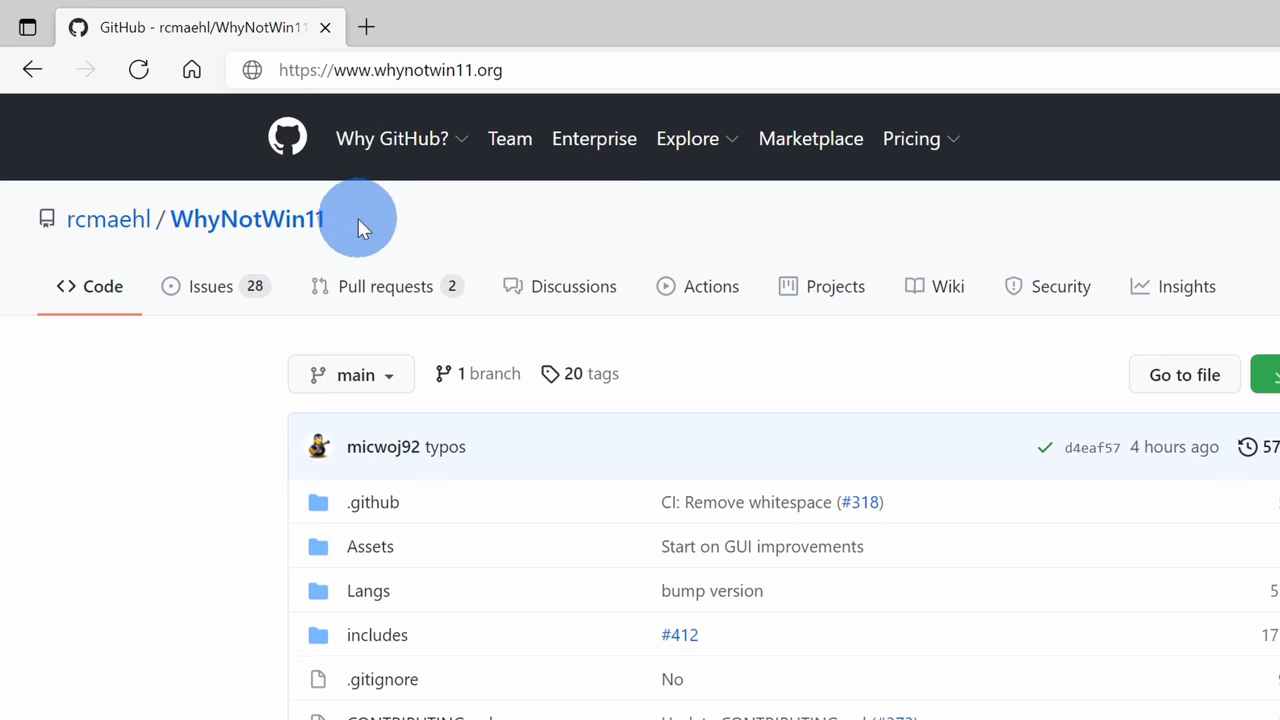
pyautogui.moveTo(480, 228)
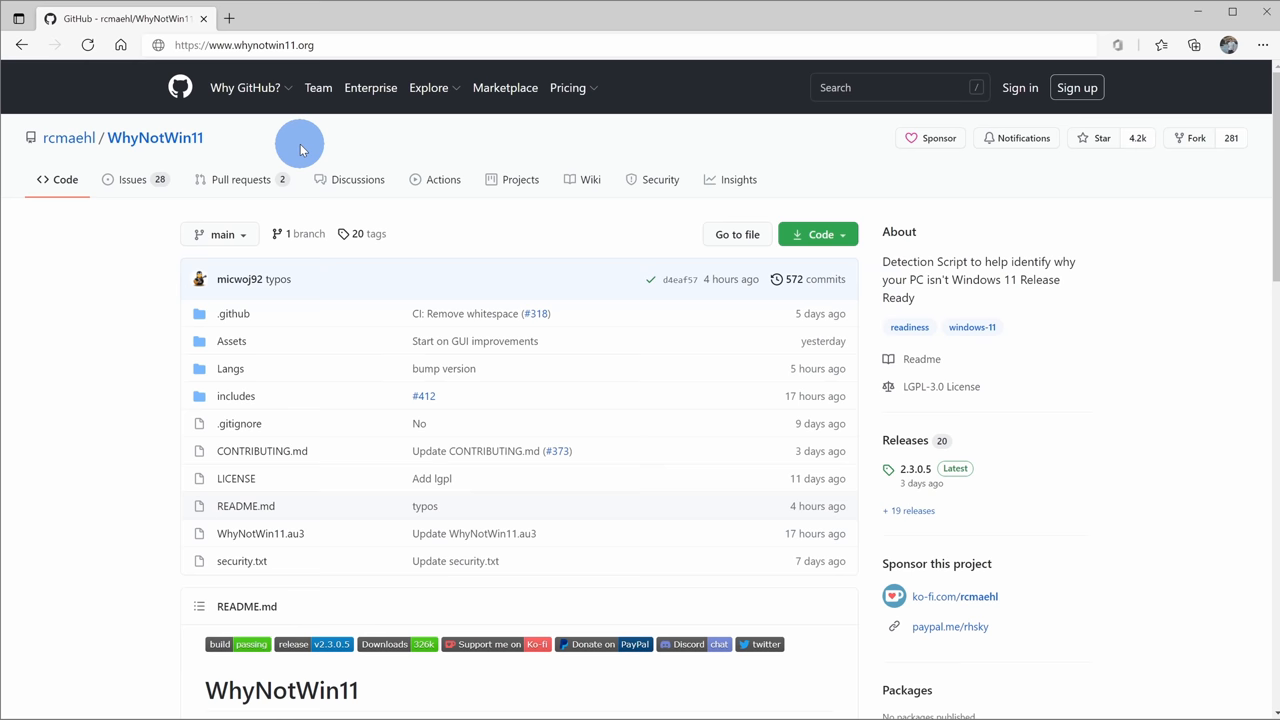
pyautogui.moveTo(207, 158)
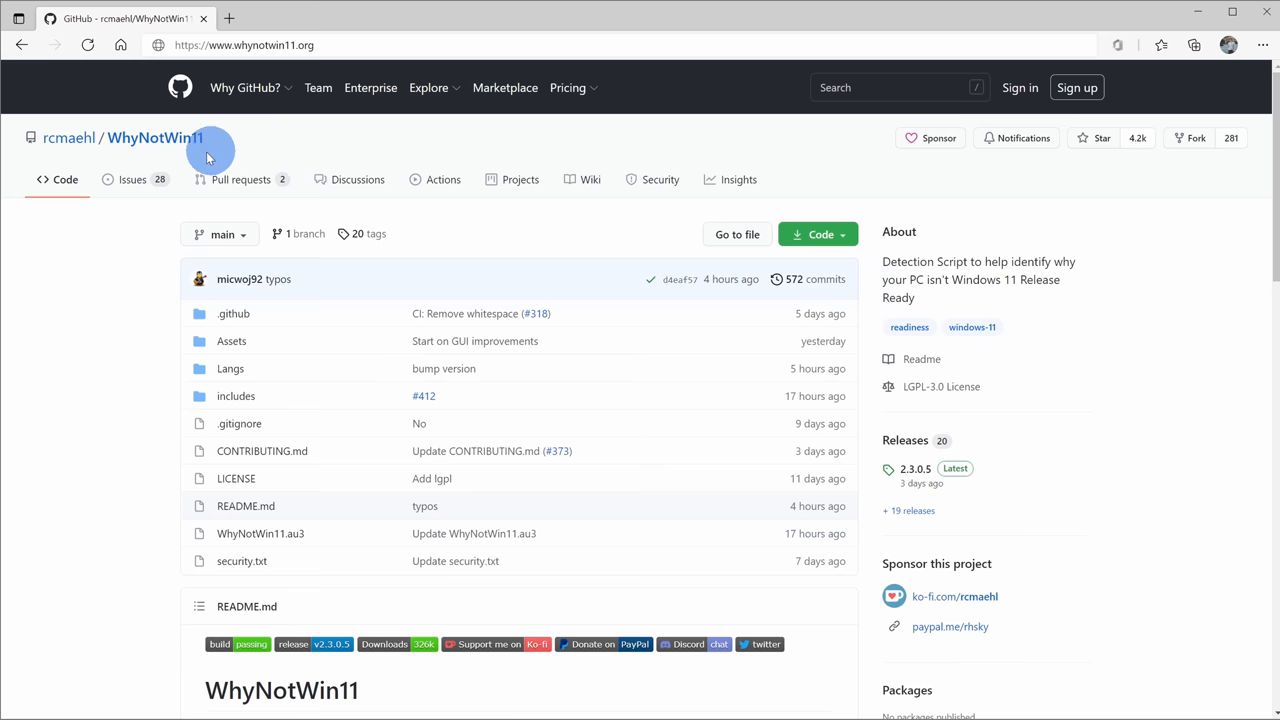
# Step: Scroll the WhyNotWin11 README to Download and get the latest stable release
pyautogui.scroll(-3)
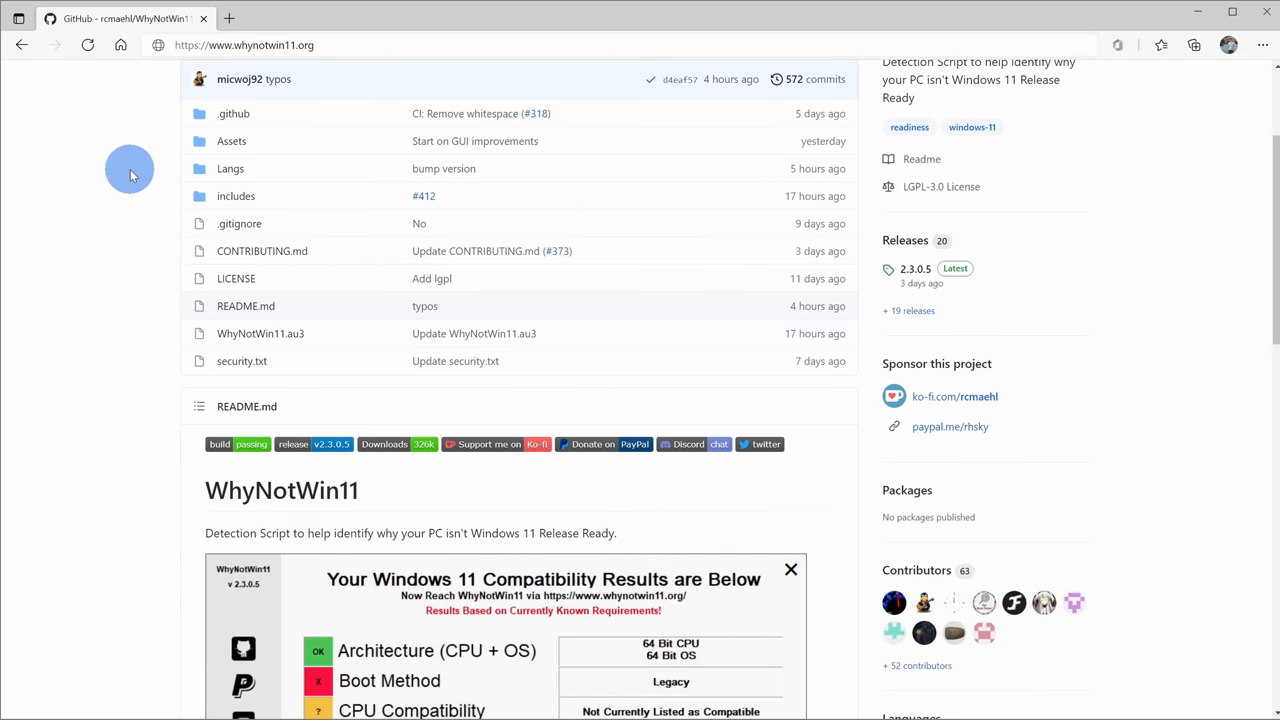
pyautogui.scroll(-3)
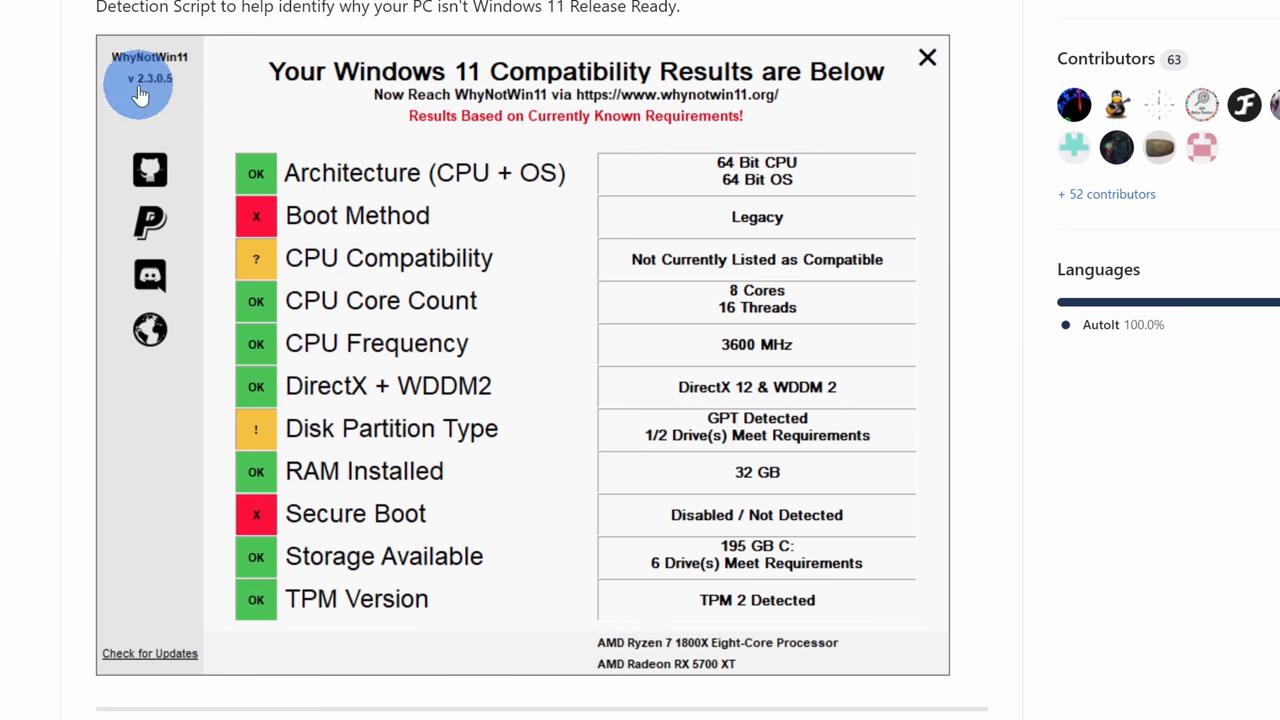
pyautogui.moveTo(820, 140)
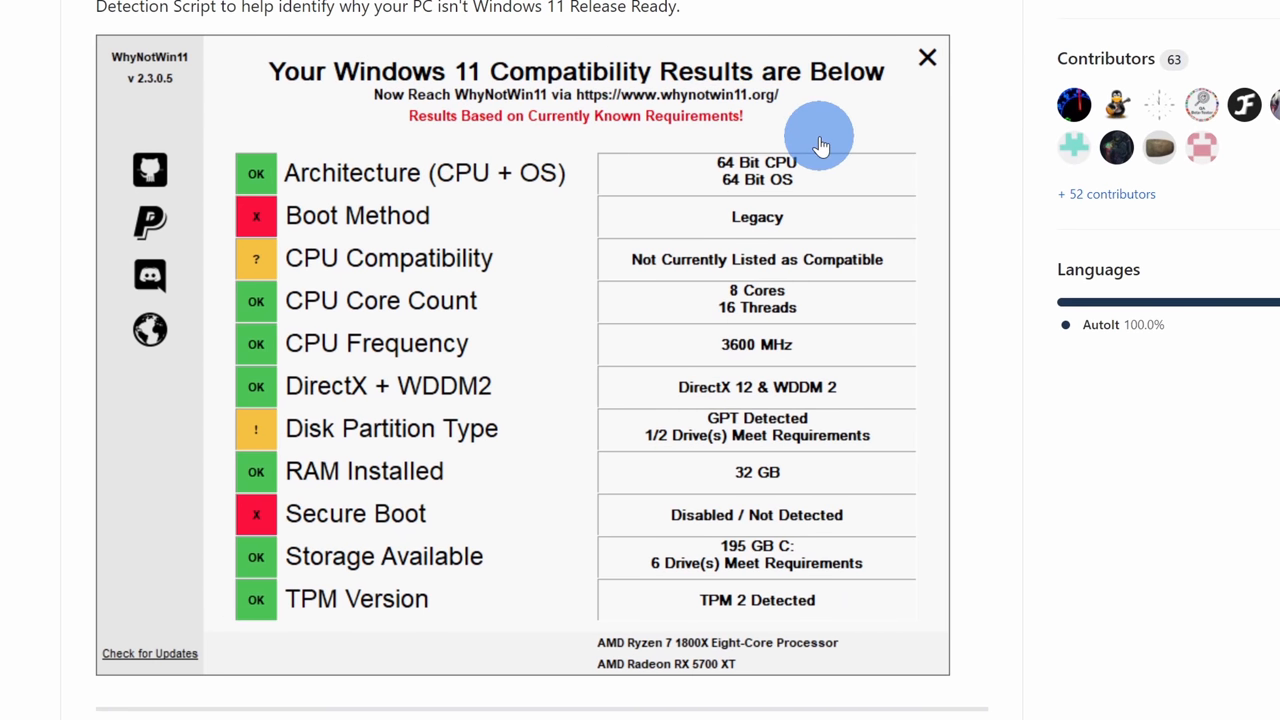
pyautogui.moveTo(990, 108)
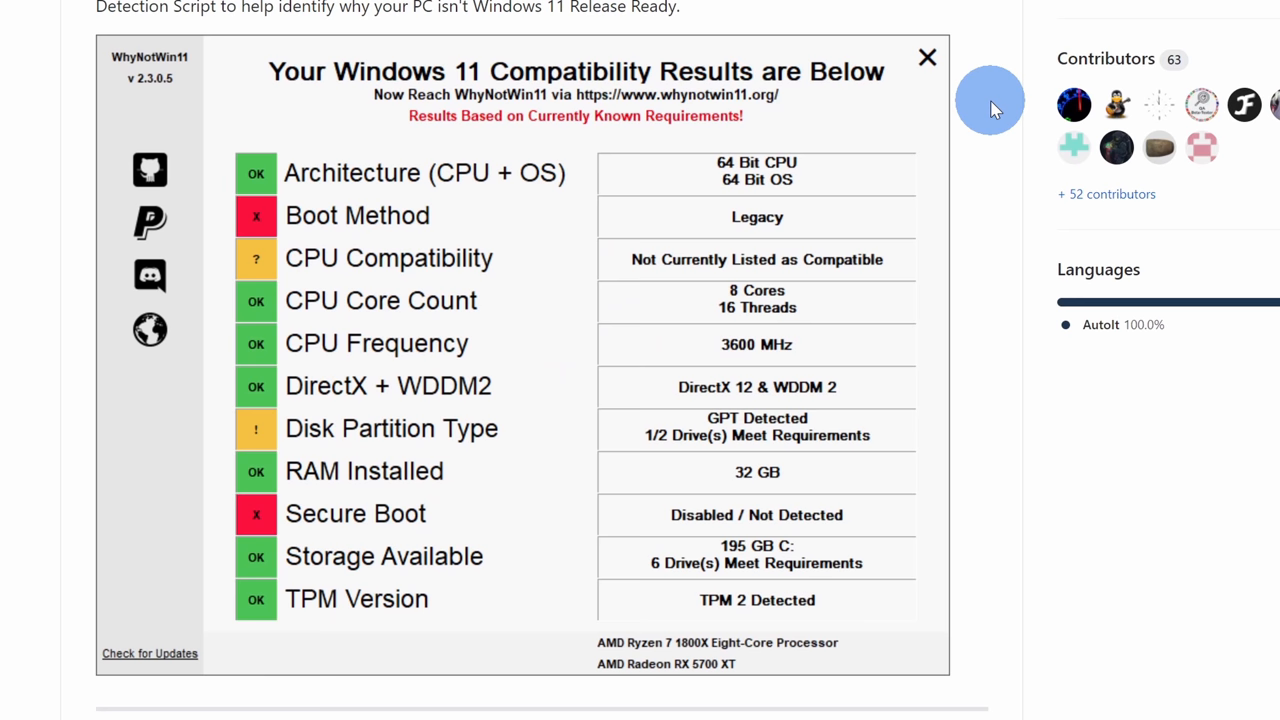
pyautogui.moveTo(275, 172)
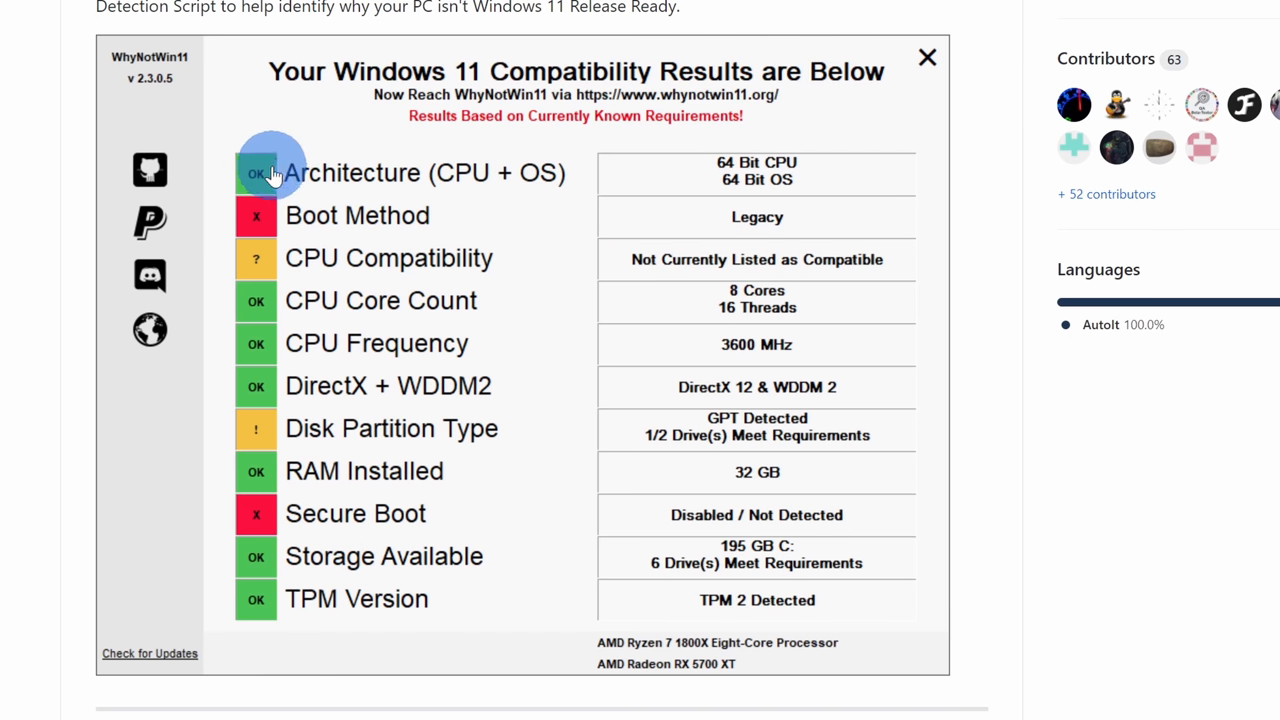
pyautogui.moveTo(278, 598)
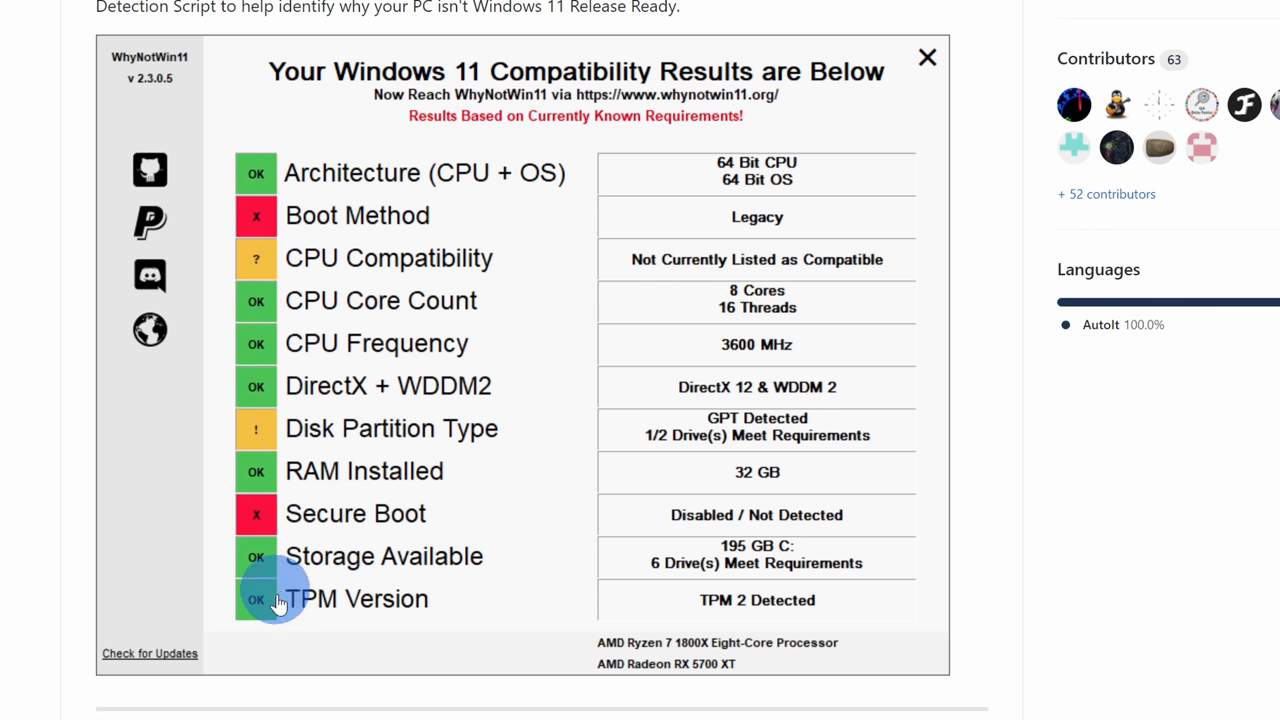
pyautogui.moveTo(280, 225)
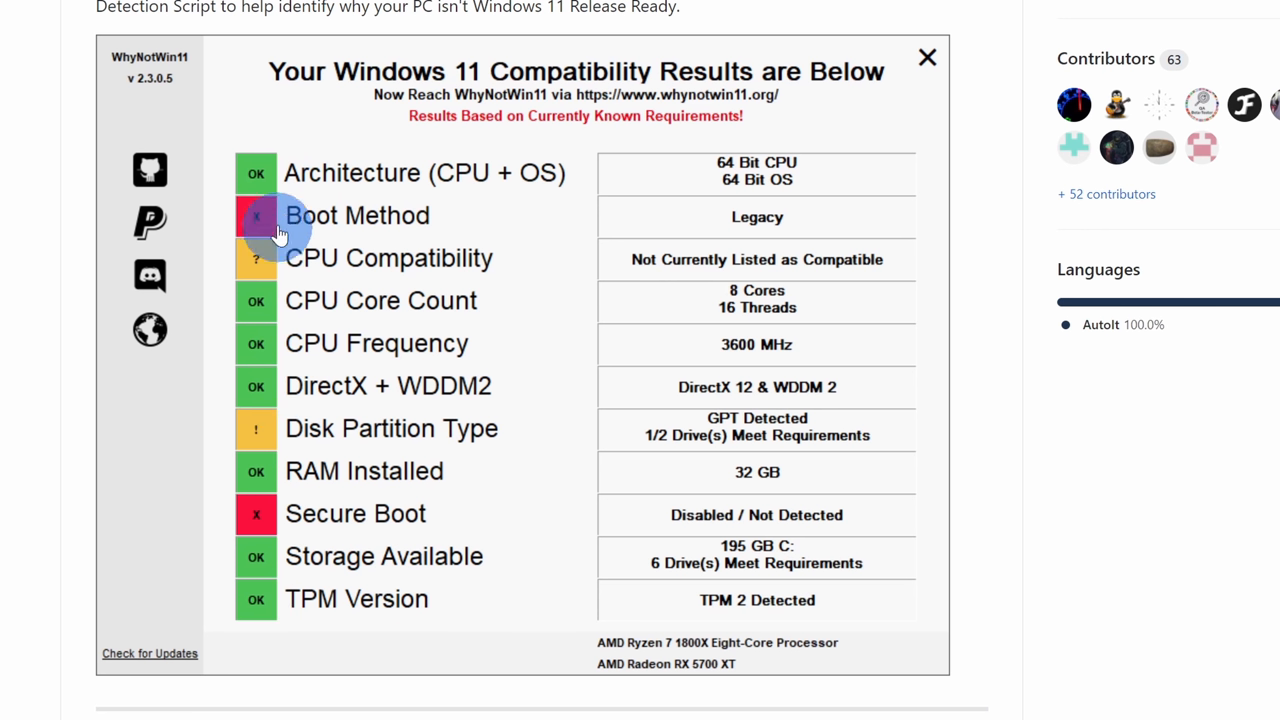
pyautogui.moveTo(497, 173)
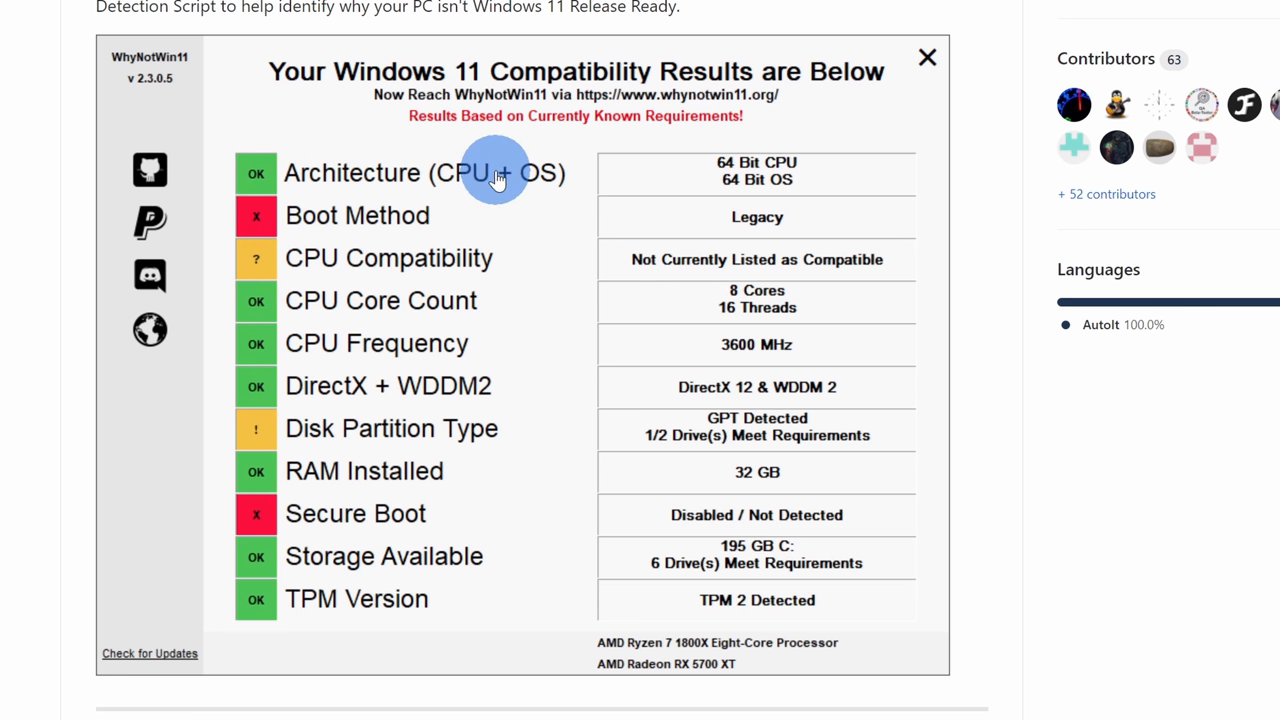
pyautogui.scroll(-3)
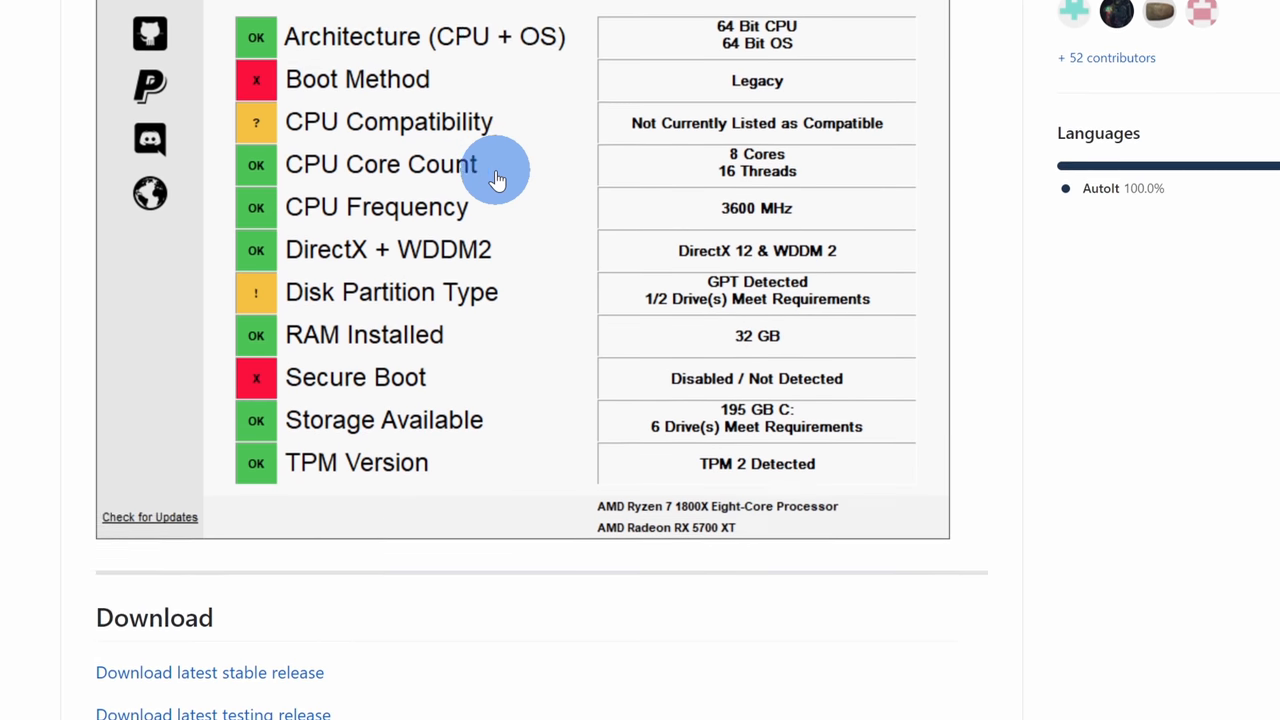
pyautogui.scroll(-3)
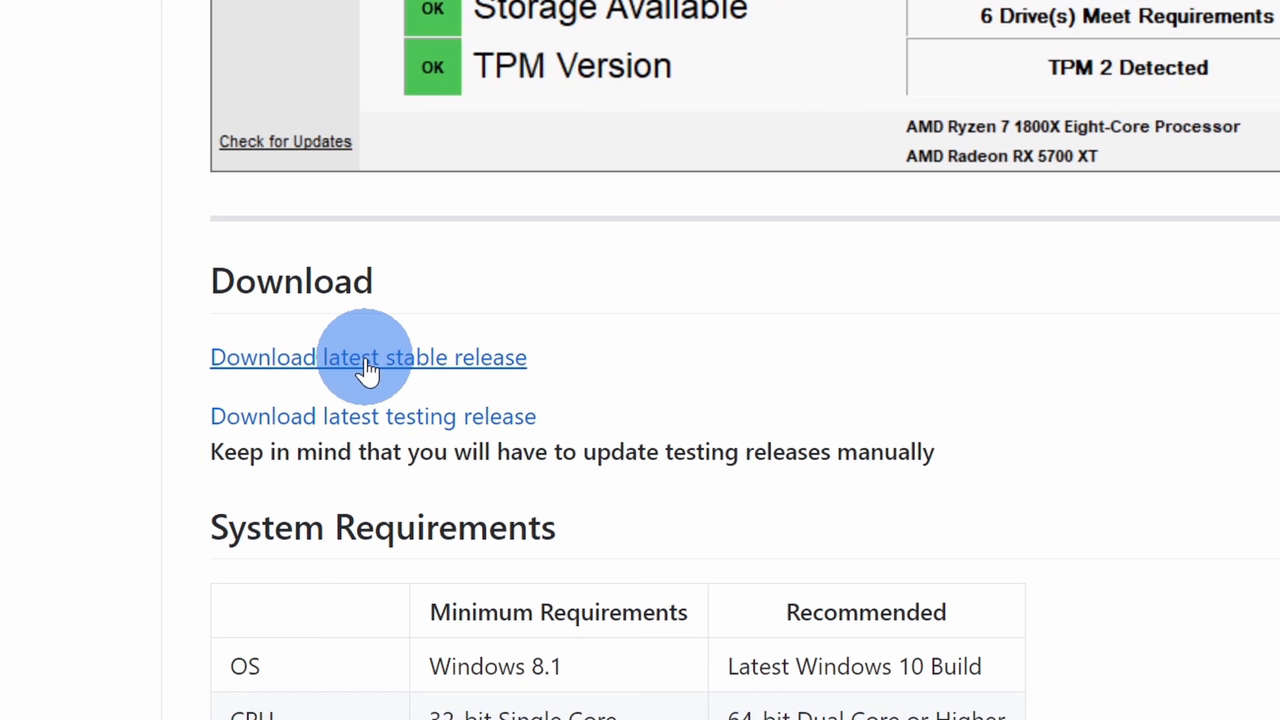
pyautogui.moveTo(477, 363)
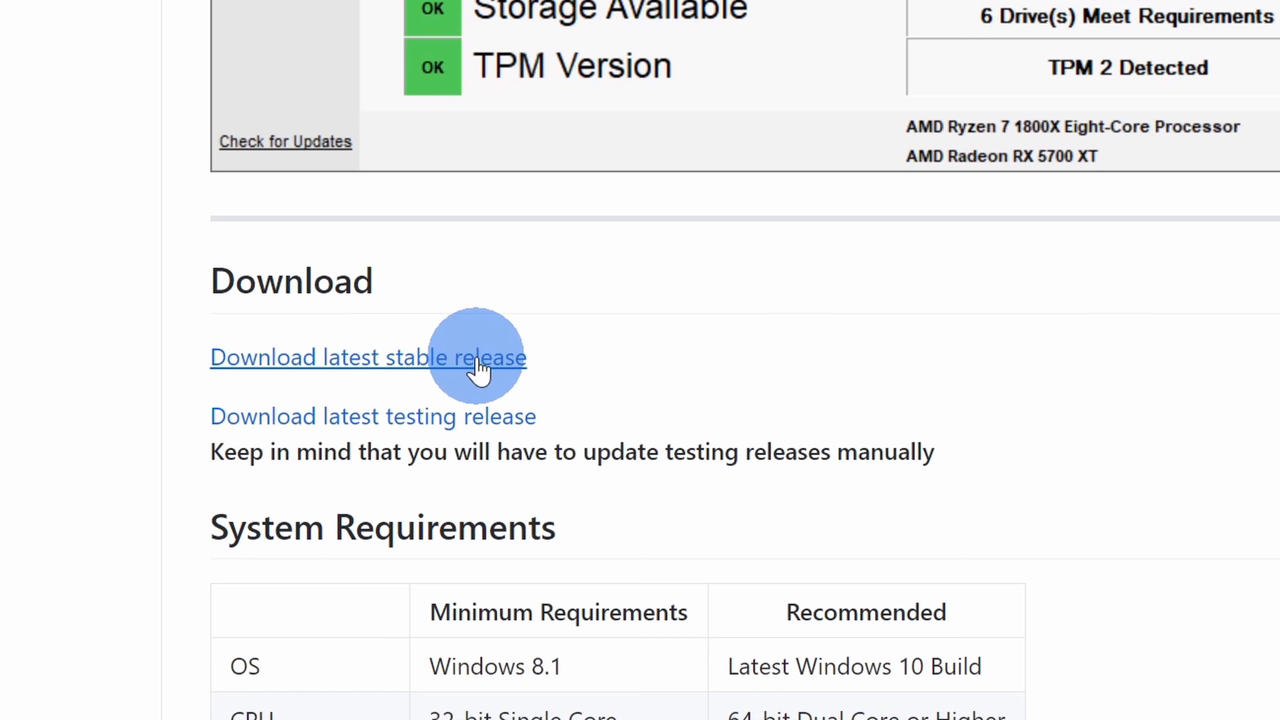
pyautogui.click(368, 357)
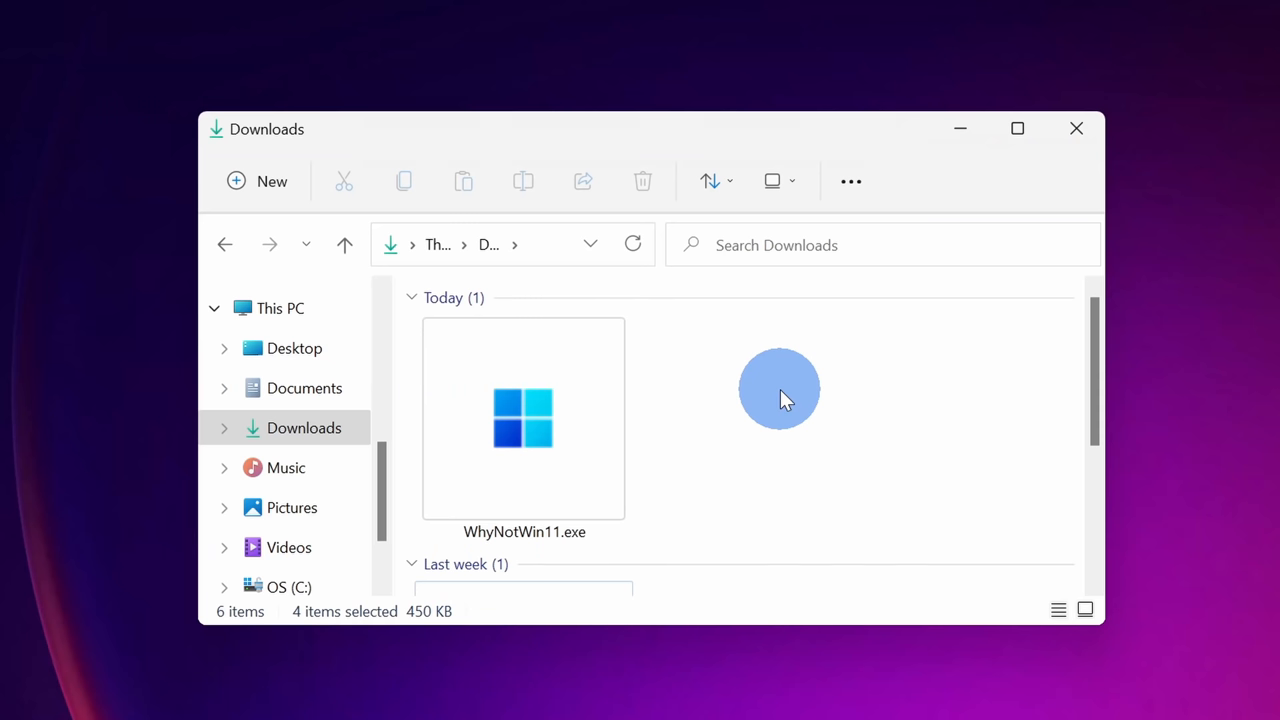
pyautogui.moveTo(275, 428)
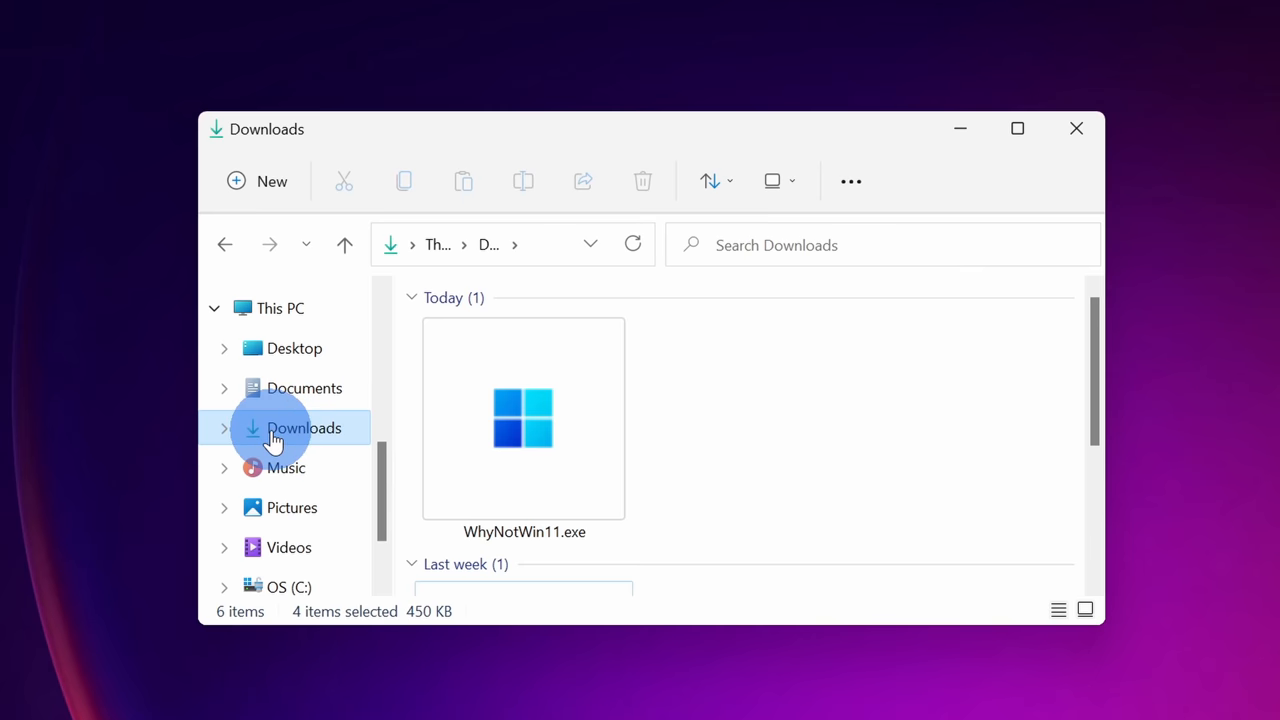
pyautogui.moveTo(555, 425)
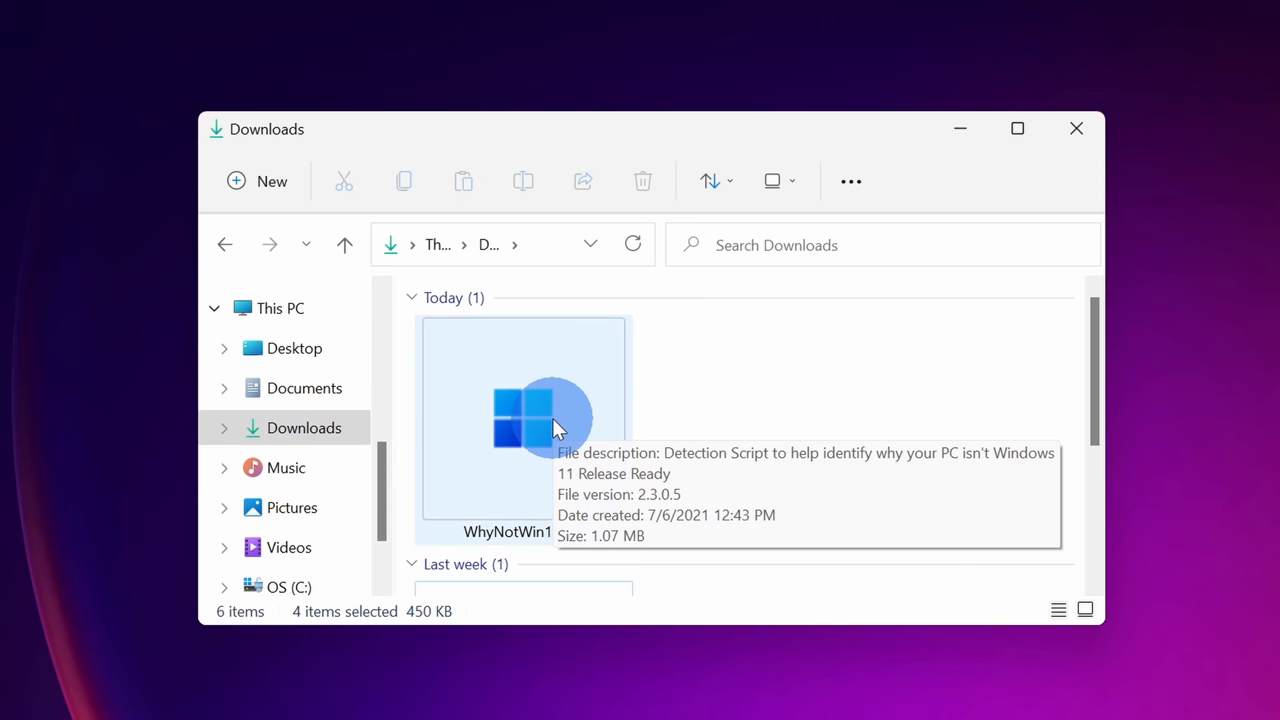
# Step: Run WhyNotWin11.exe from the Downloads folder
pyautogui.doubleClick(522, 420)
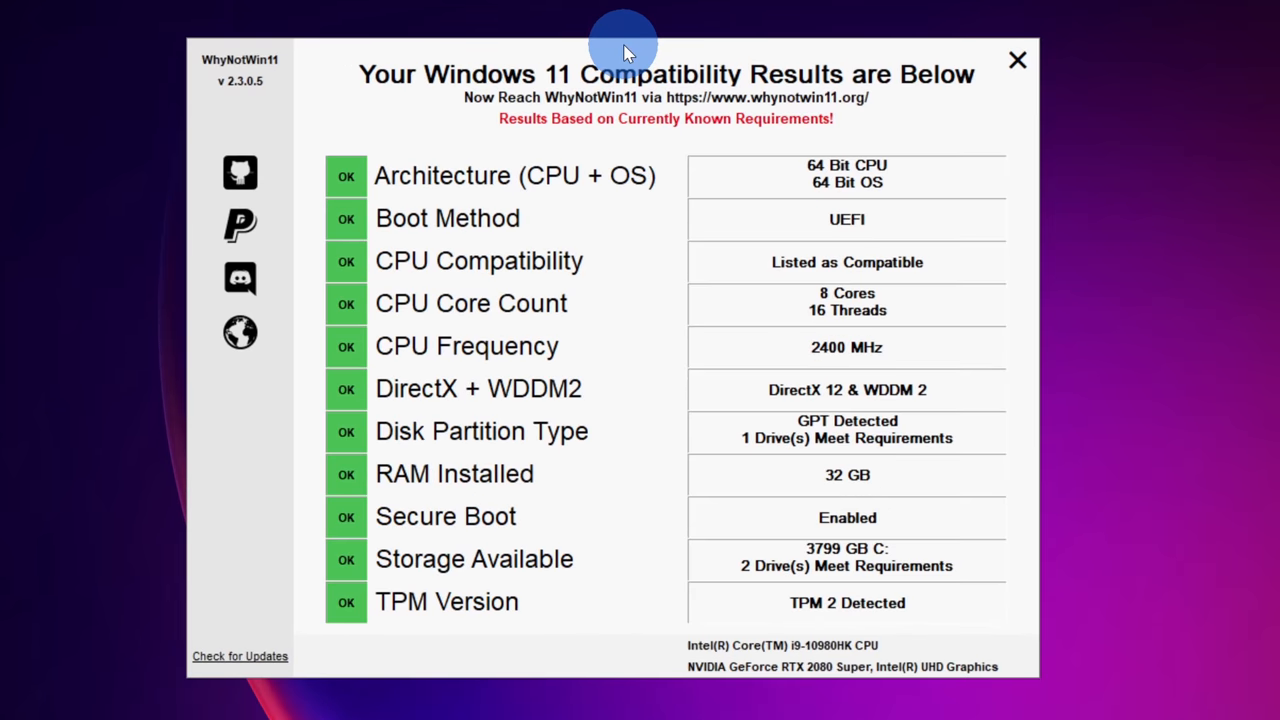
pyautogui.moveTo(392, 110)
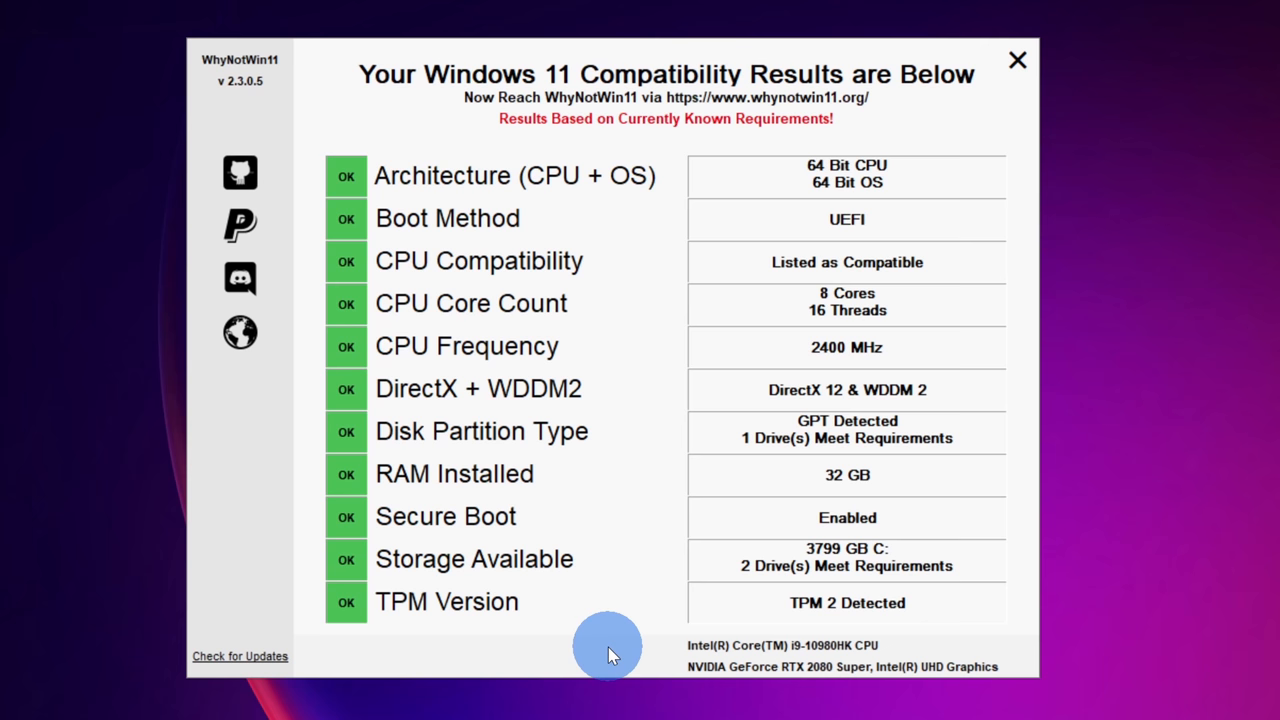
pyautogui.moveTo(370, 180)
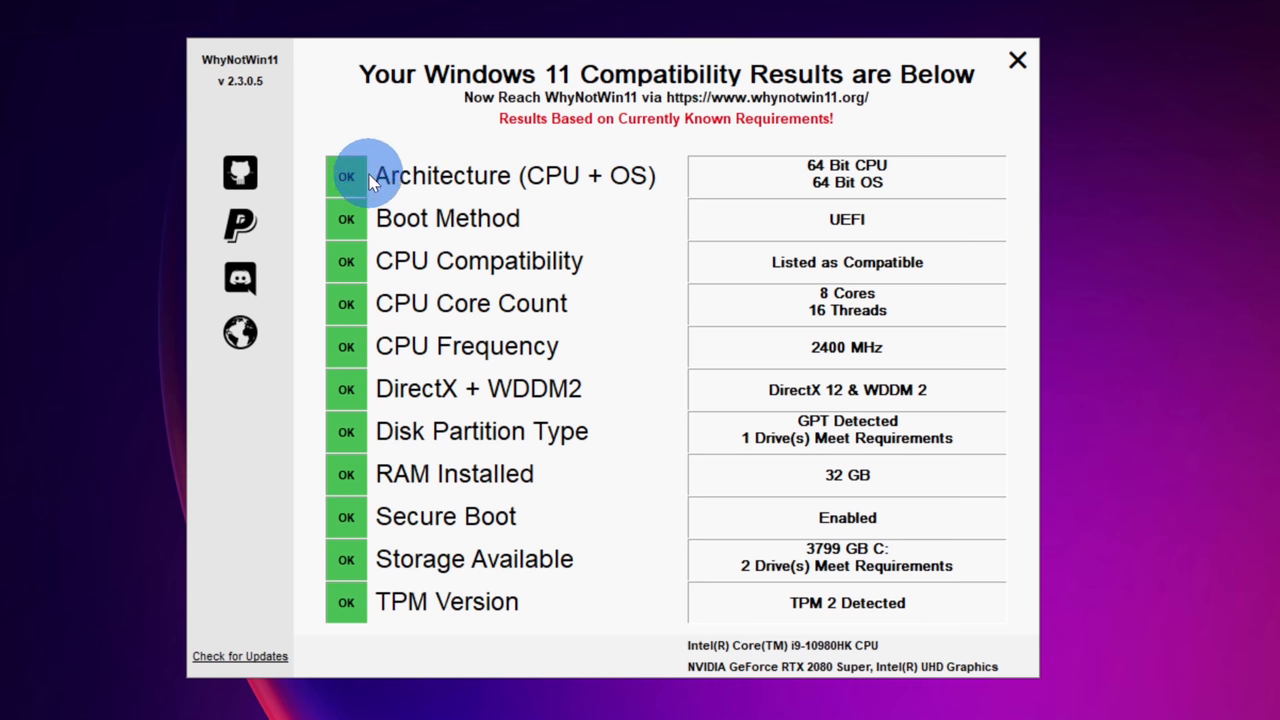
pyautogui.moveTo(388, 608)
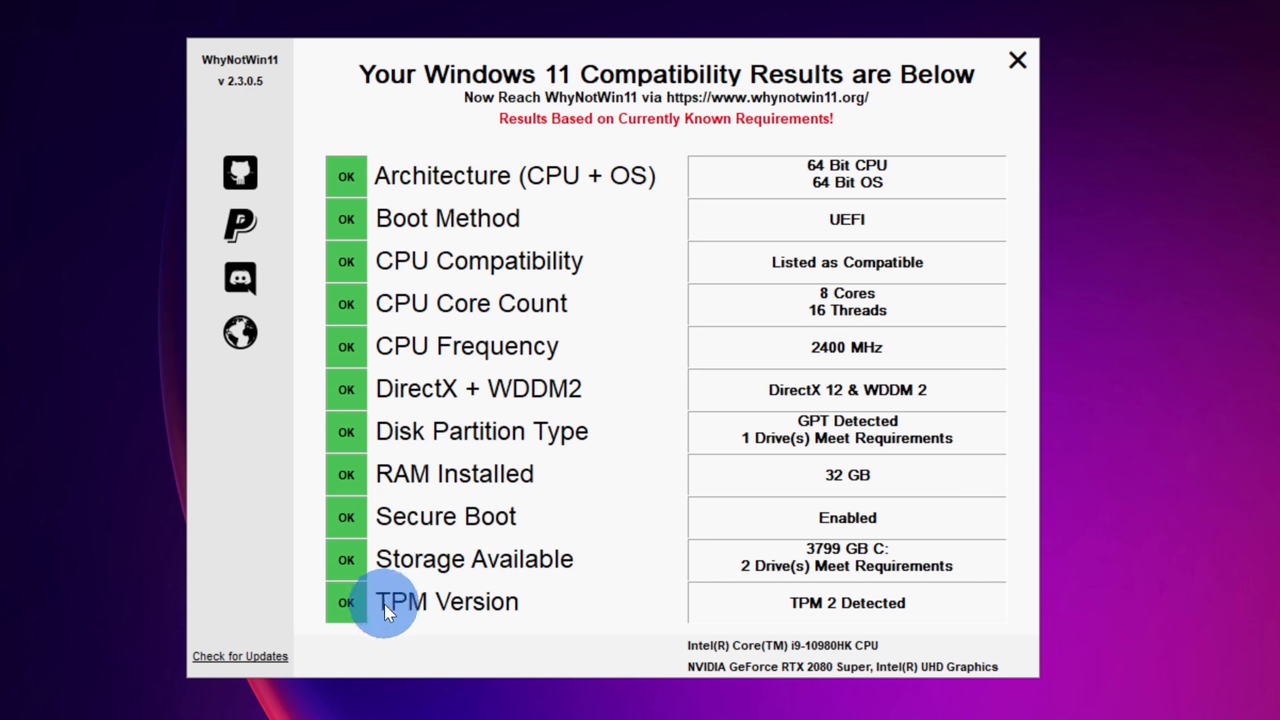
pyautogui.moveTo(420, 615)
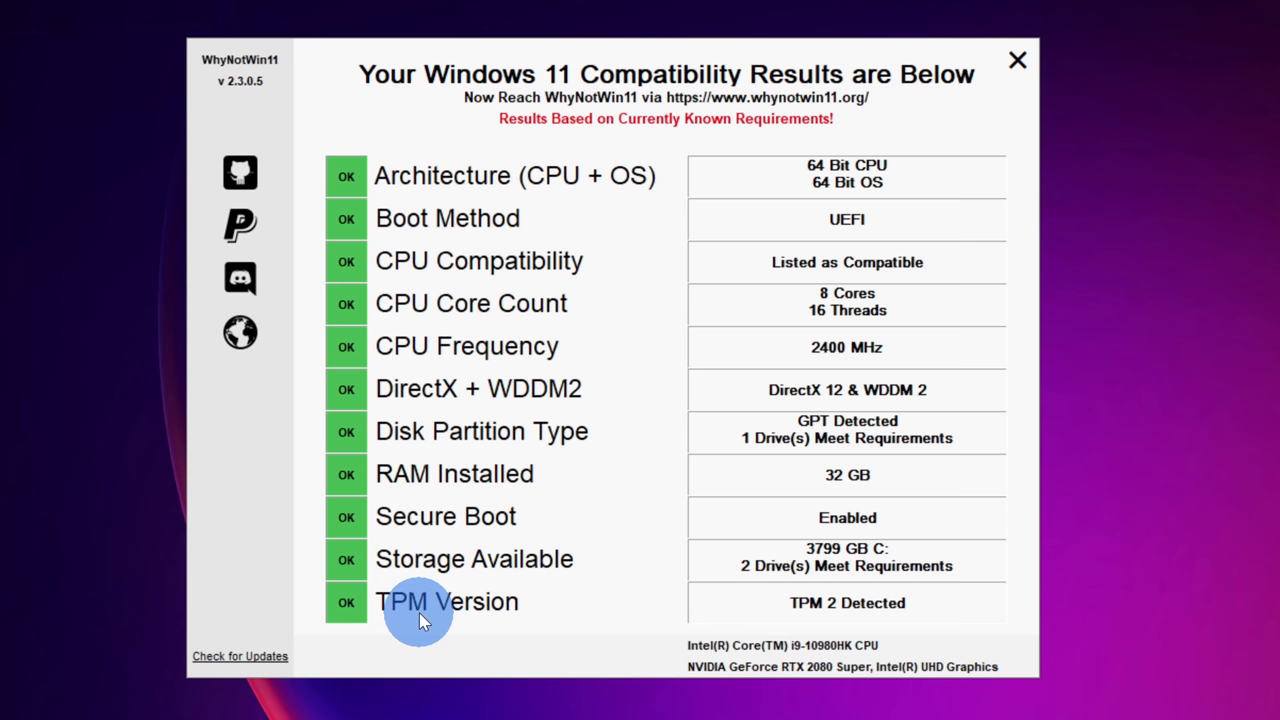
pyautogui.moveTo(990, 622)
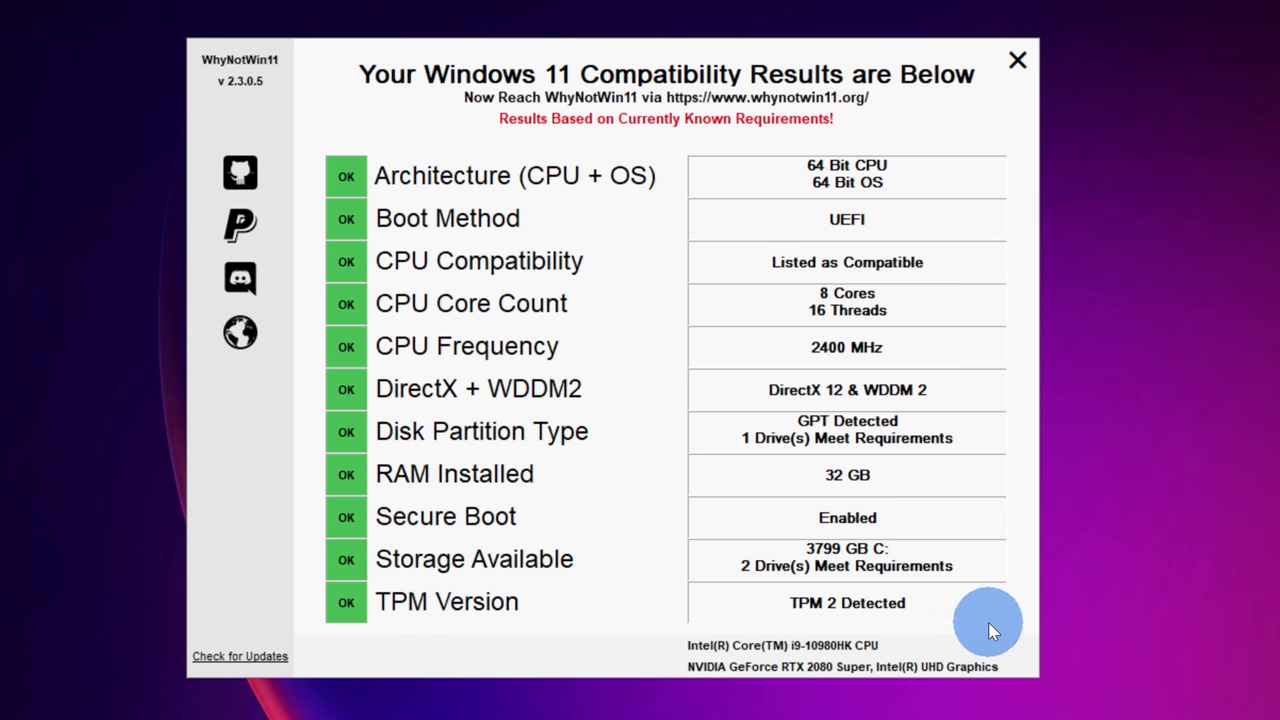
pyautogui.moveTo(1015, 230)
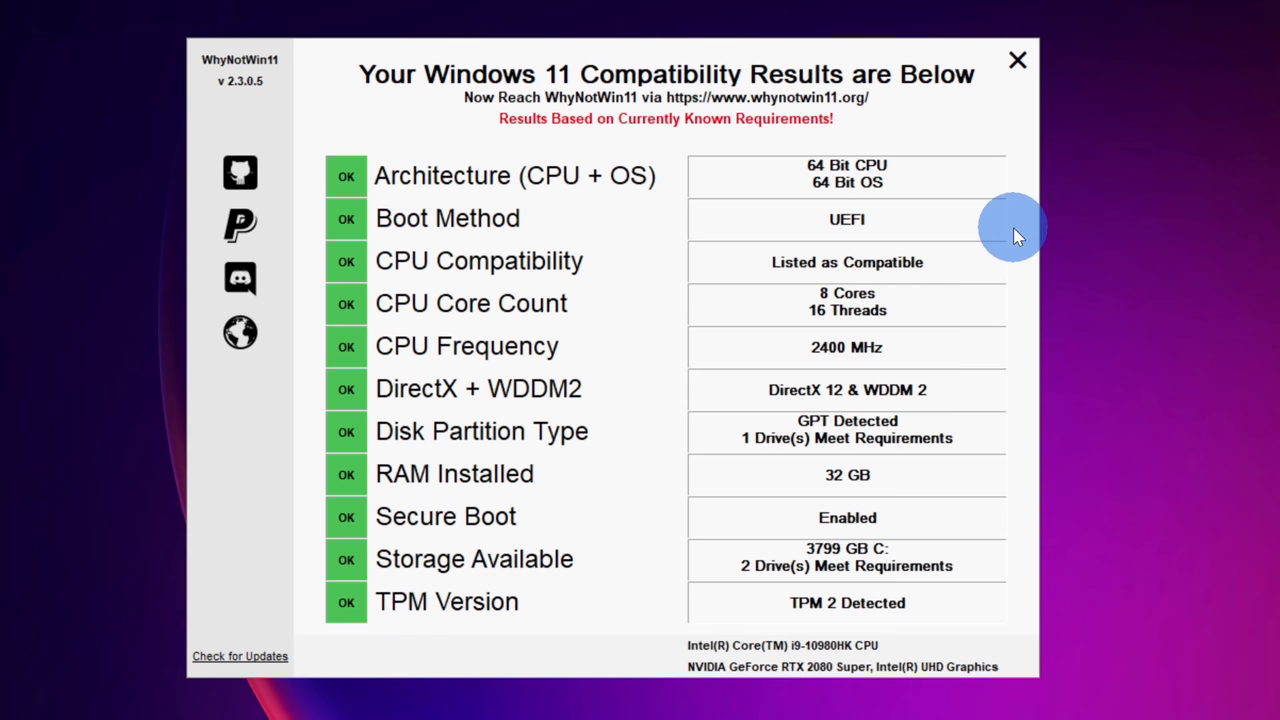
pyautogui.moveTo(1013, 228)
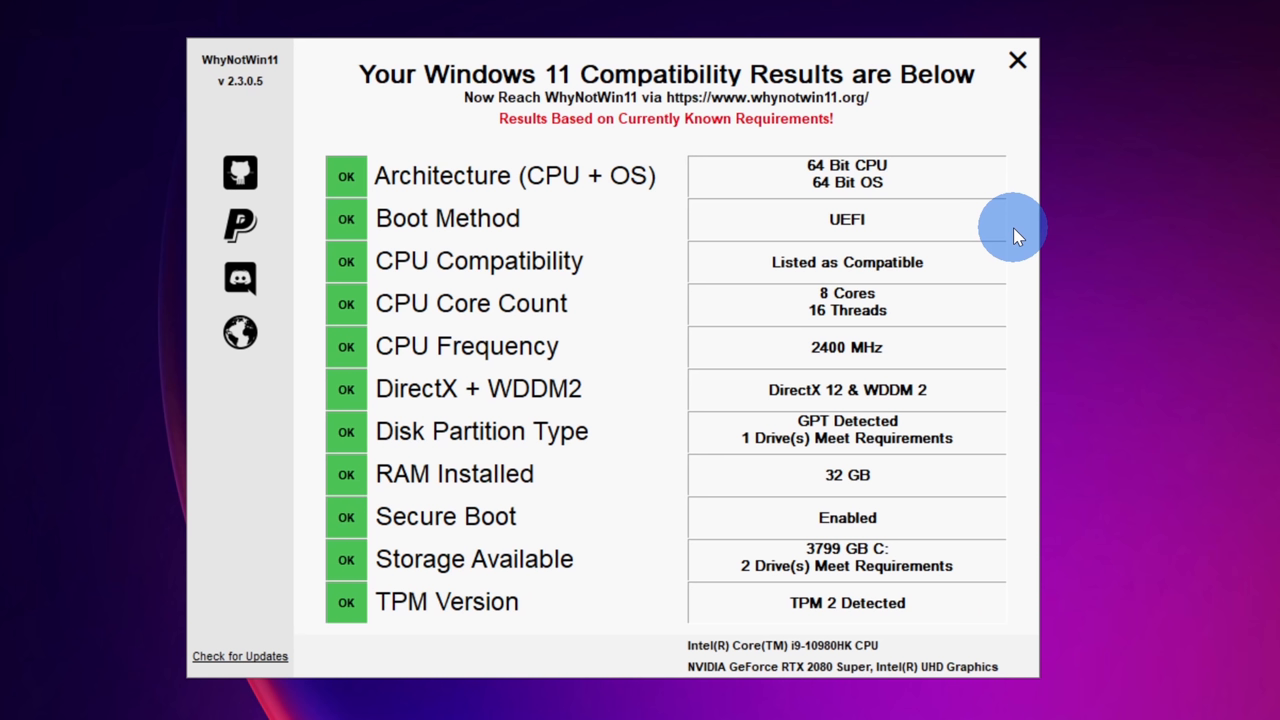
# Step: Review WhyNotWin11's all-OK results, including Boot Method UEFI, Secure Boot and TPM 2
pyautogui.click(1017, 60)
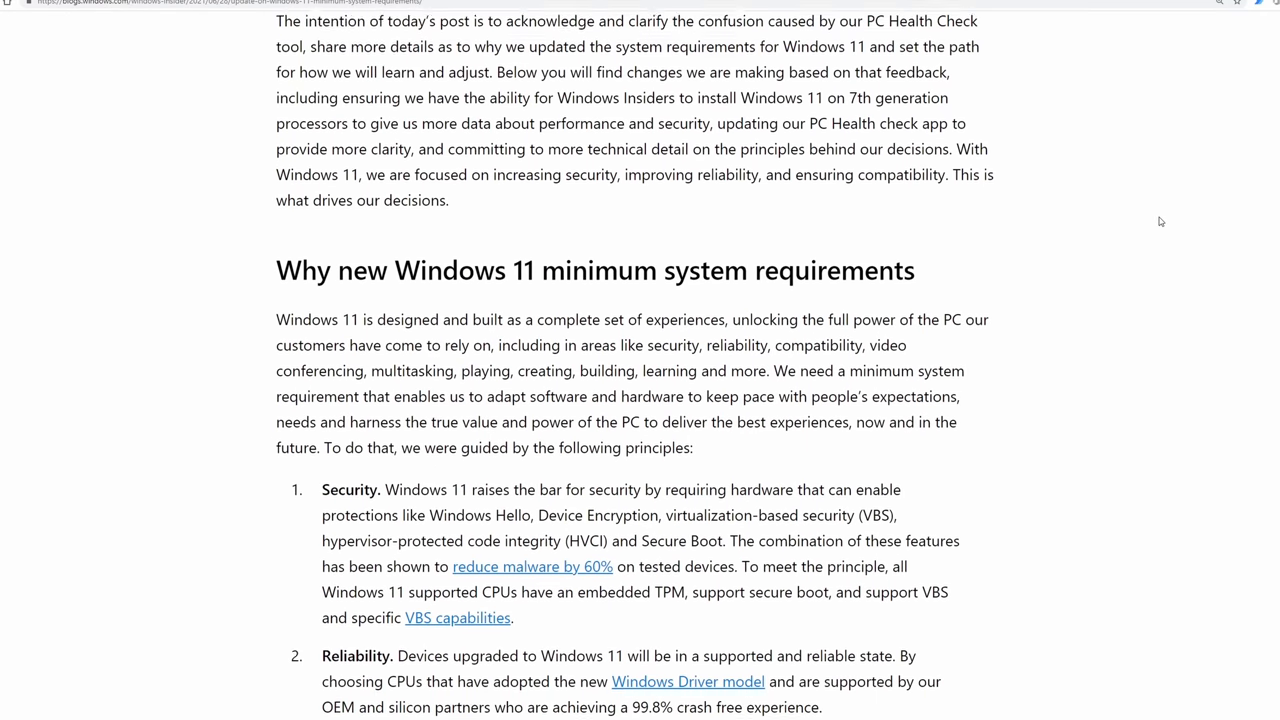
# Step: Scroll the Windows Blogs post to its security, reliability and compatibility principles
pyautogui.scroll(-3)
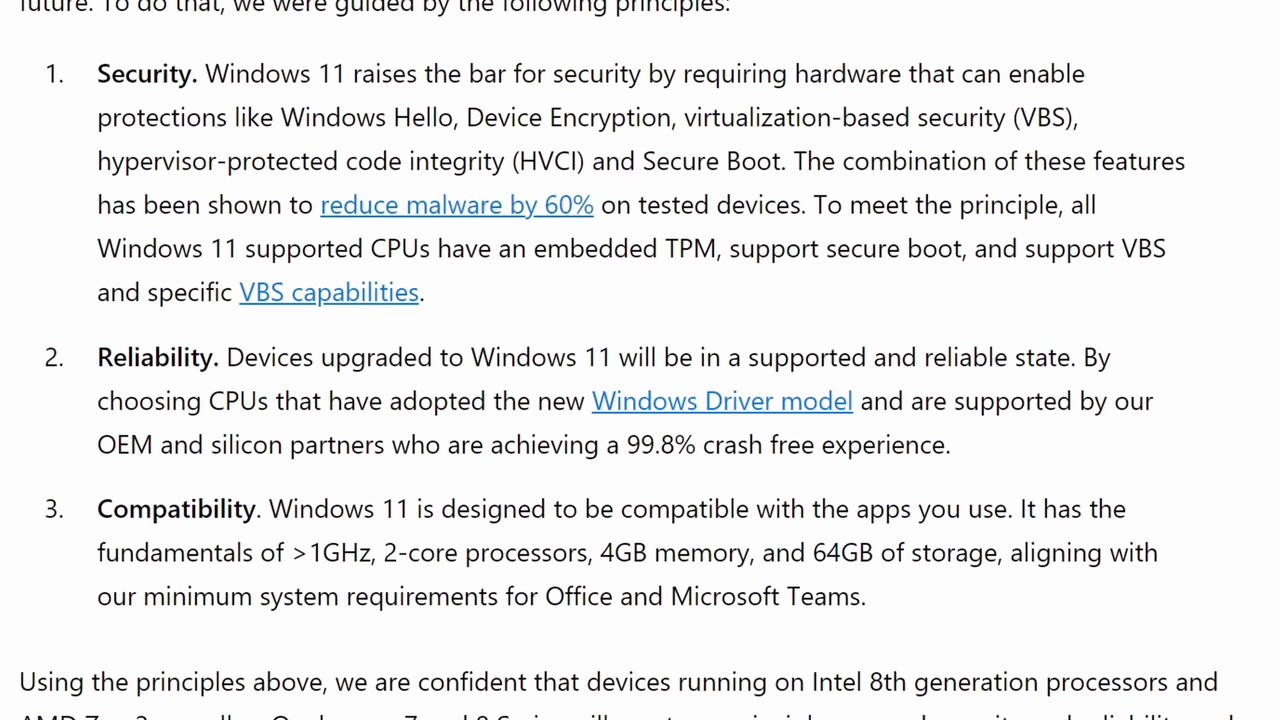
pyautogui.scroll(-3)
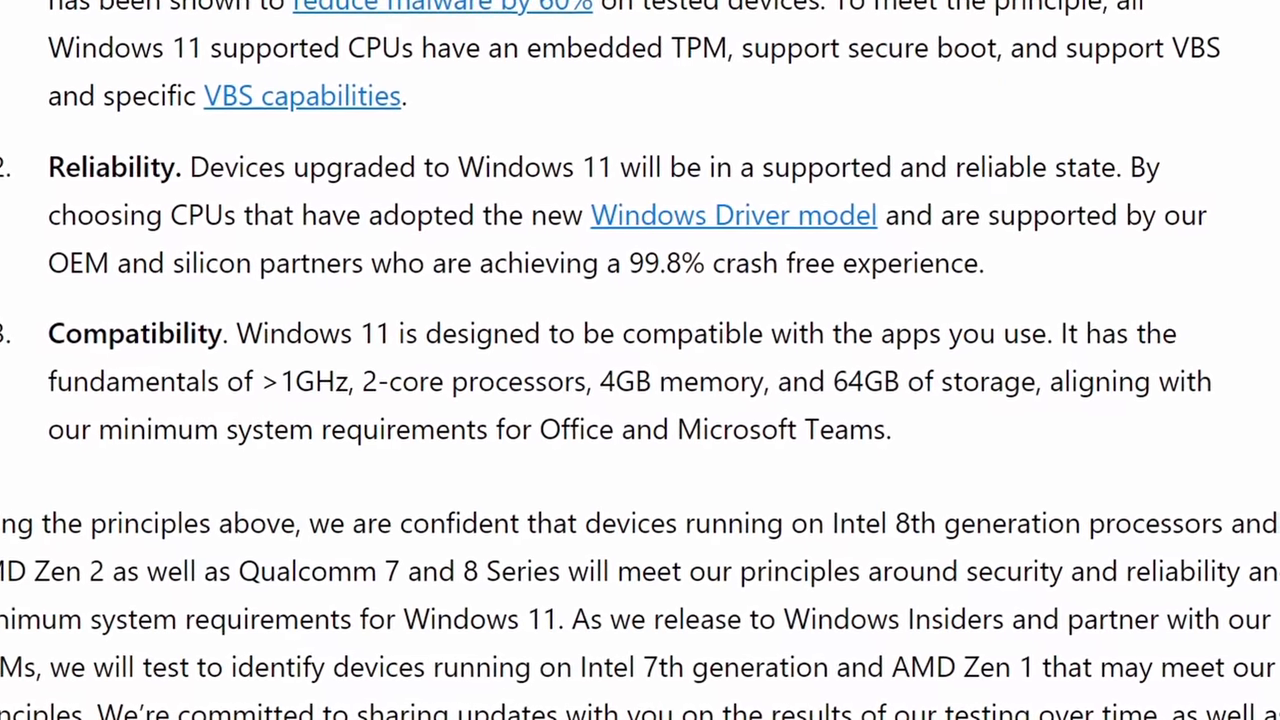